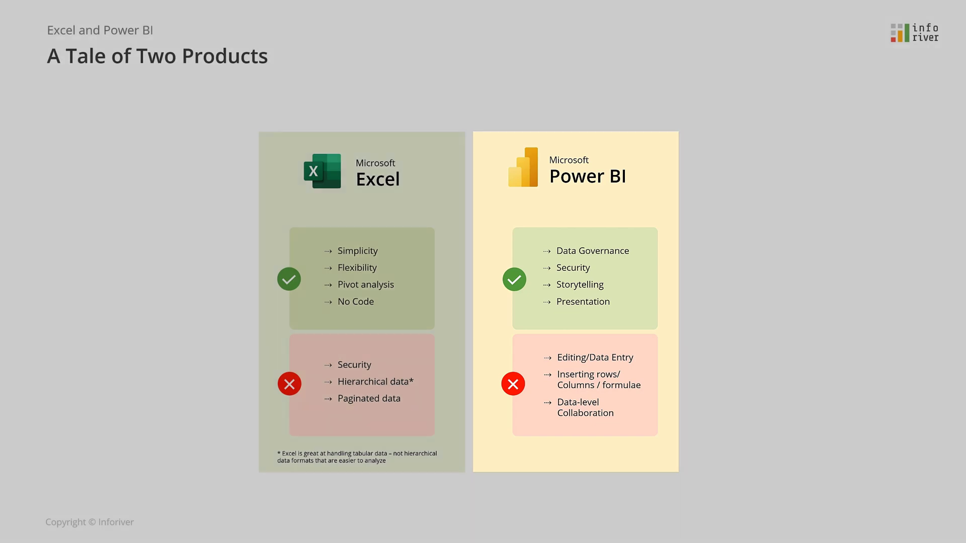
Advance the slideshow from 'A Tale of Two Products' through 'The possibilities' slide
{"action": "key", "text": "Right"}
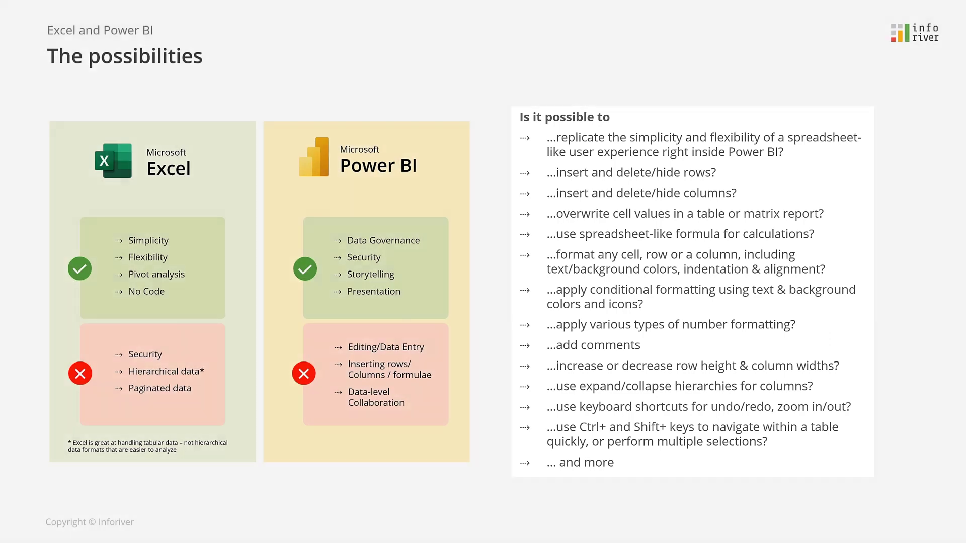
{"action": "key", "text": "Right"}
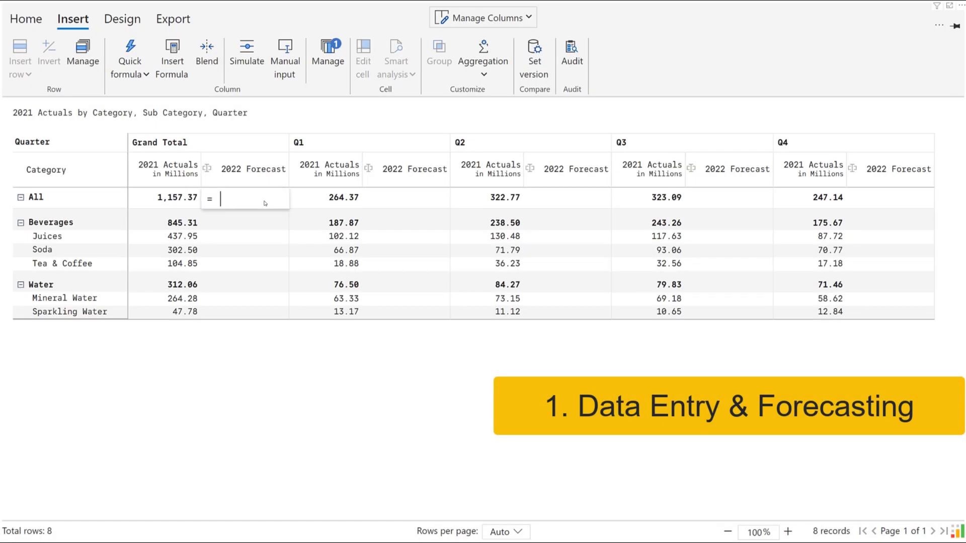
Enter 1.5b as the All row's Grand Total 2022 Forecast
{"action": "type", "text": "1.5b"}
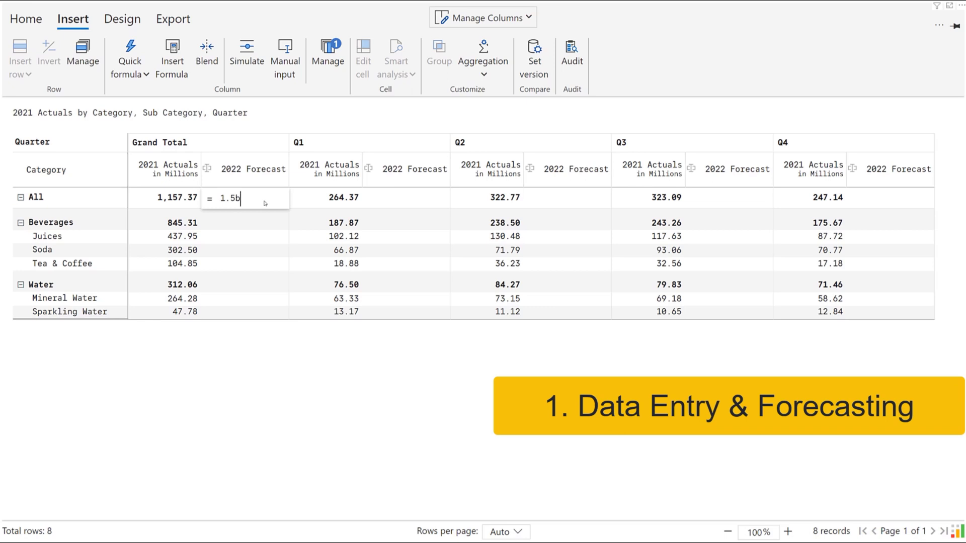
{"action": "key", "text": "Enter"}
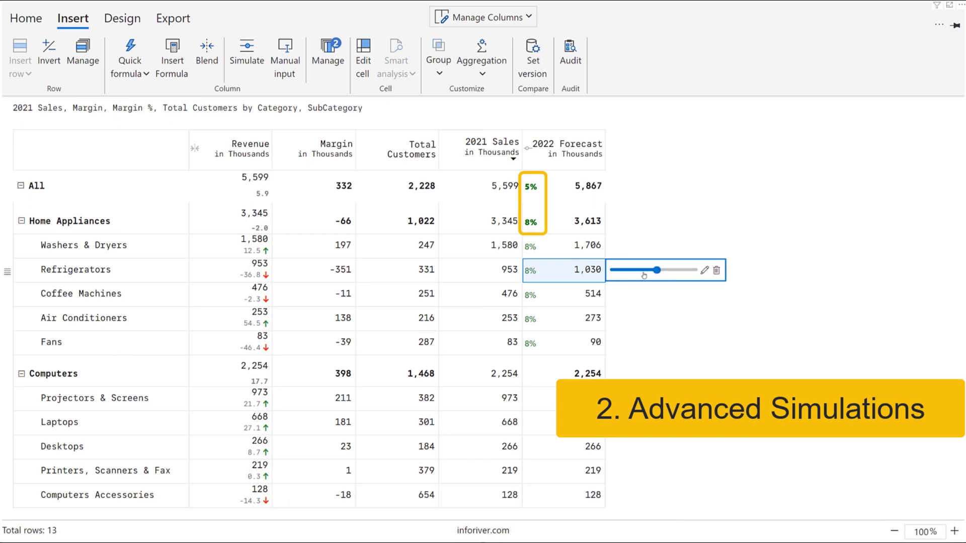
Drag the Refrigerators growth slider down to -7%, bringing its forecast to 887
{"action": "left_click_drag", "start_coordinate": [656, 270], "coordinate": [649, 269]}
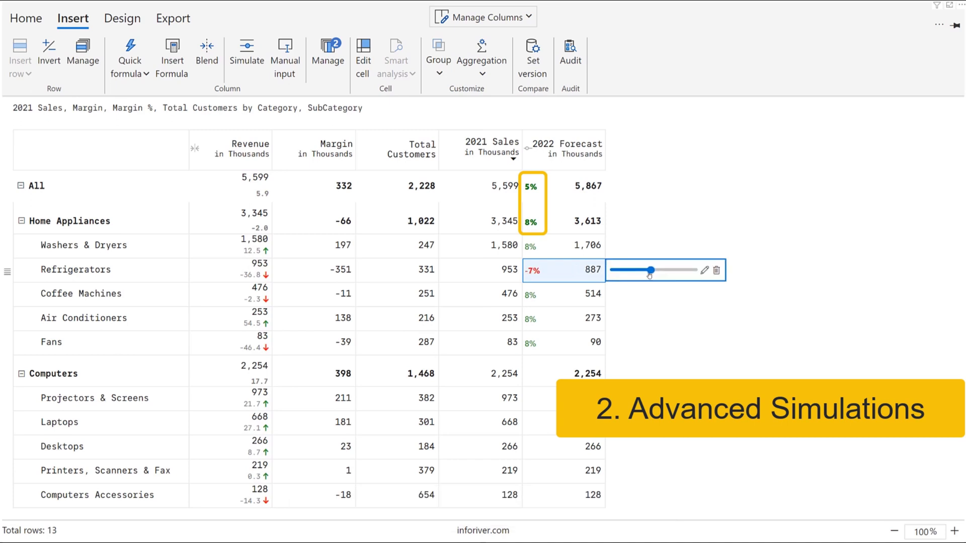
{"action": "left_click_drag", "start_coordinate": [648, 277], "coordinate": [616, 269]}
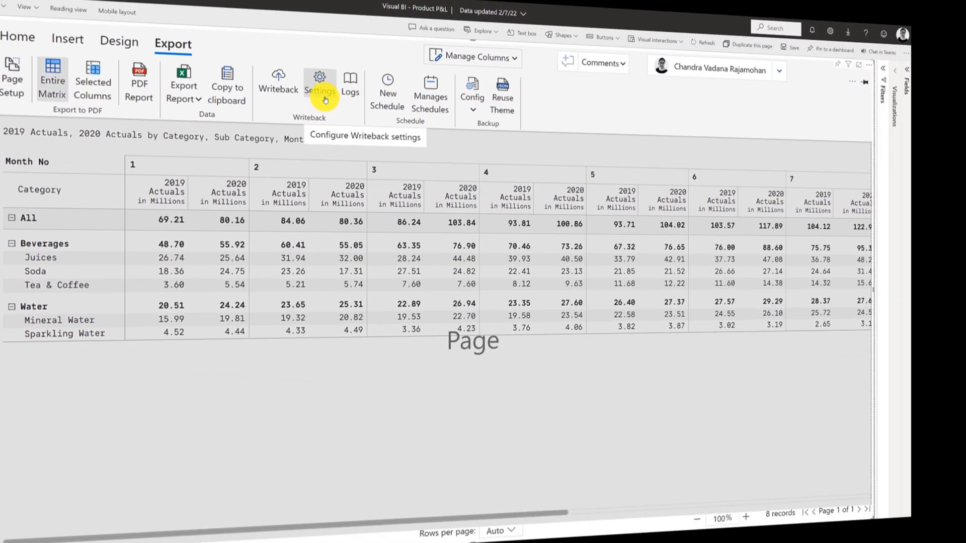
{"action": "left_click", "coordinate": [321, 79]}
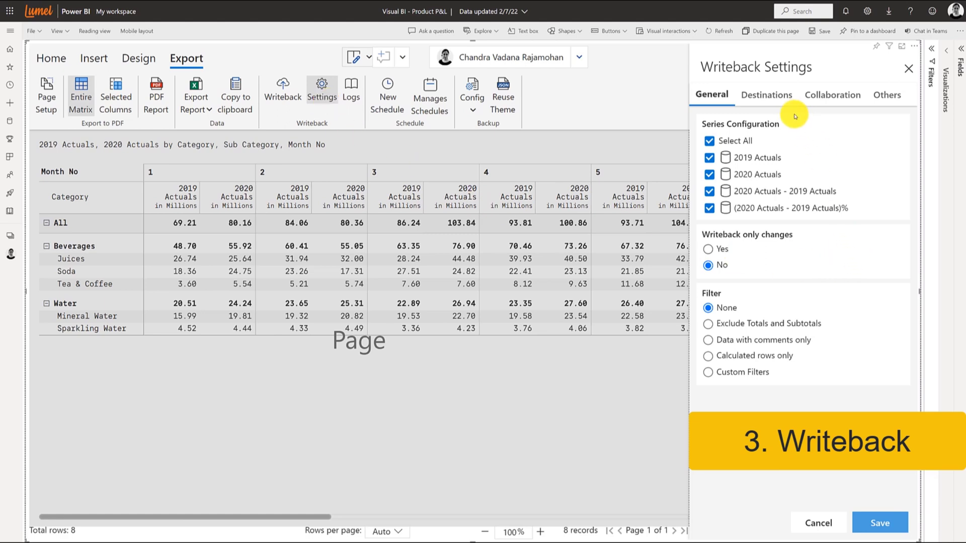
{"action": "left_click", "coordinate": [766, 94]}
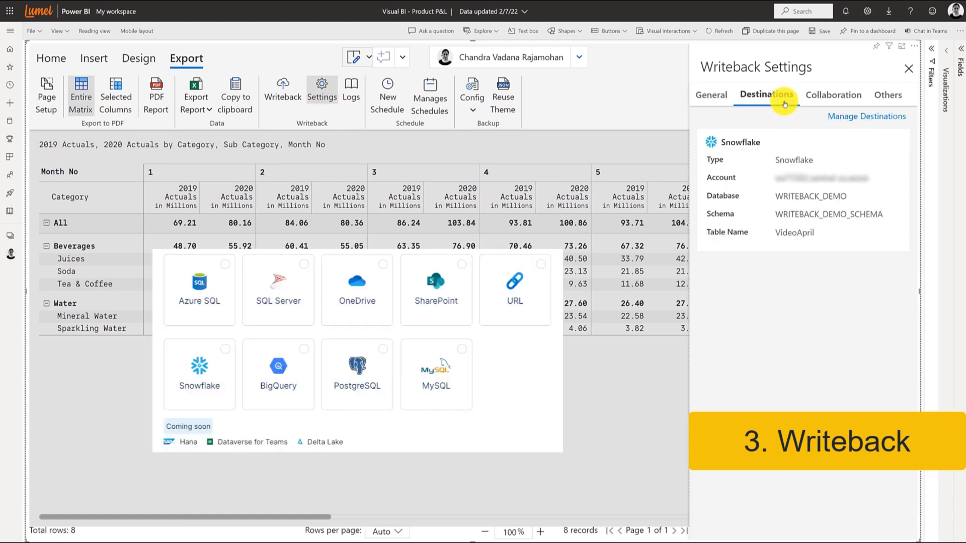
{"action": "left_click", "coordinate": [833, 95]}
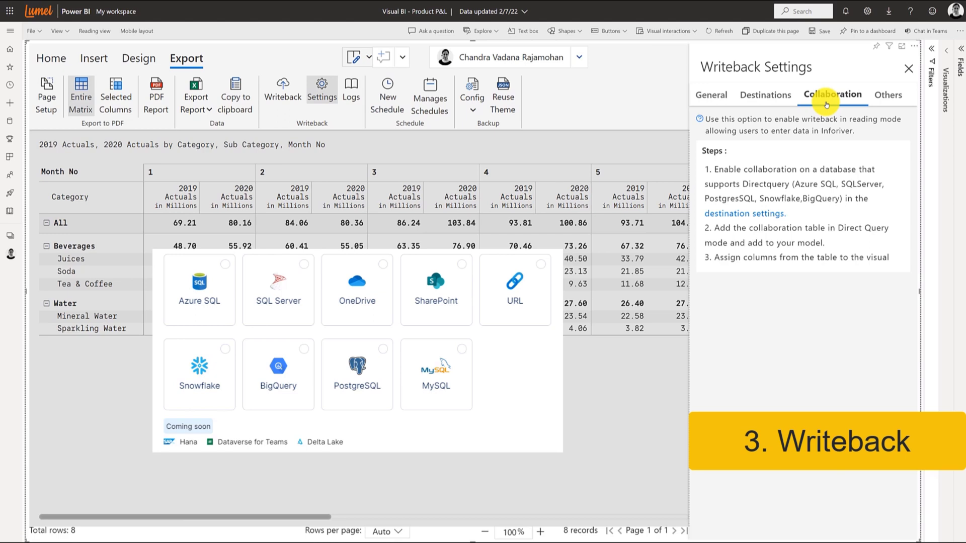
{"action": "left_click", "coordinate": [909, 68]}
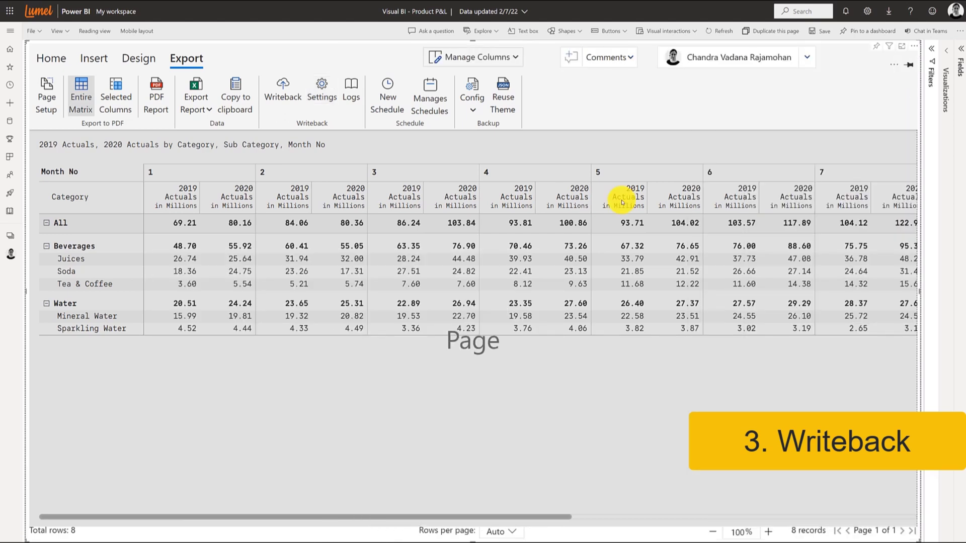
{"action": "left_click", "coordinate": [281, 88]}
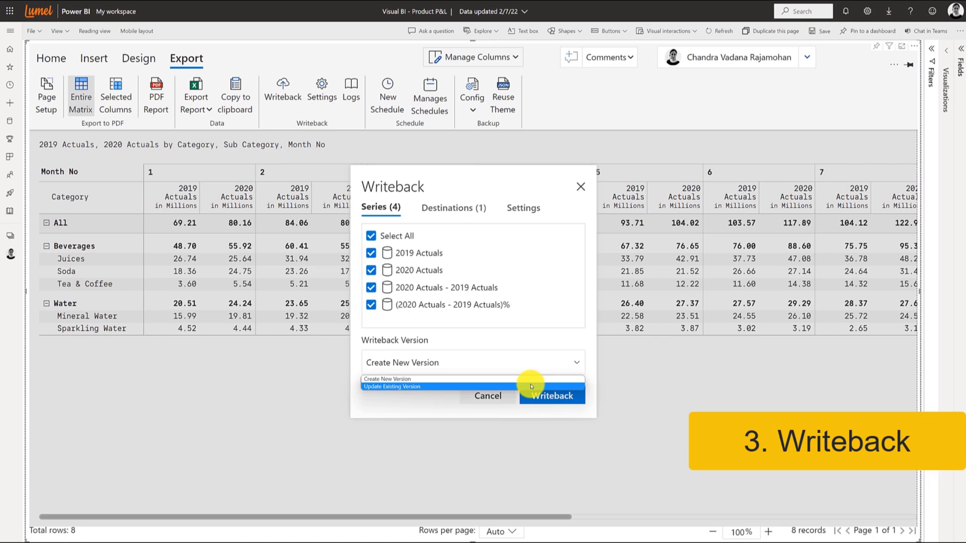
Choose Update Existing Version for the writeback and review its Settings summary
{"action": "left_click", "coordinate": [523, 207]}
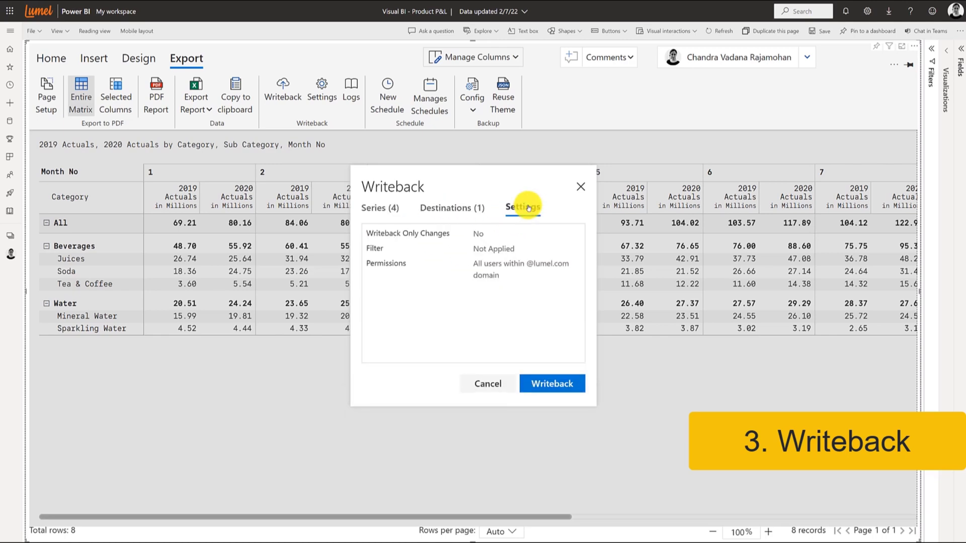
{"action": "left_click", "coordinate": [552, 383]}
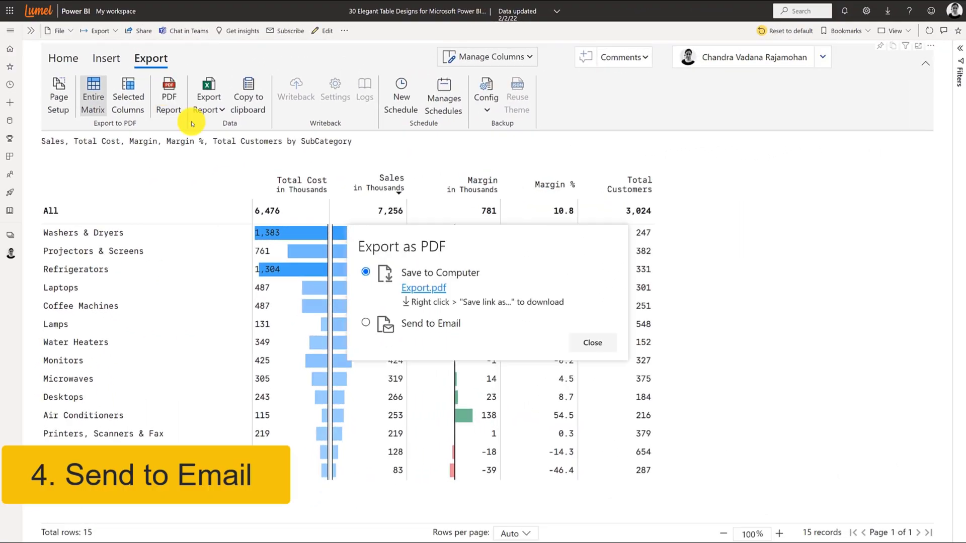
Email the subcategory sales PDF with the message 'PFA'
{"action": "left_click", "coordinate": [365, 322]}
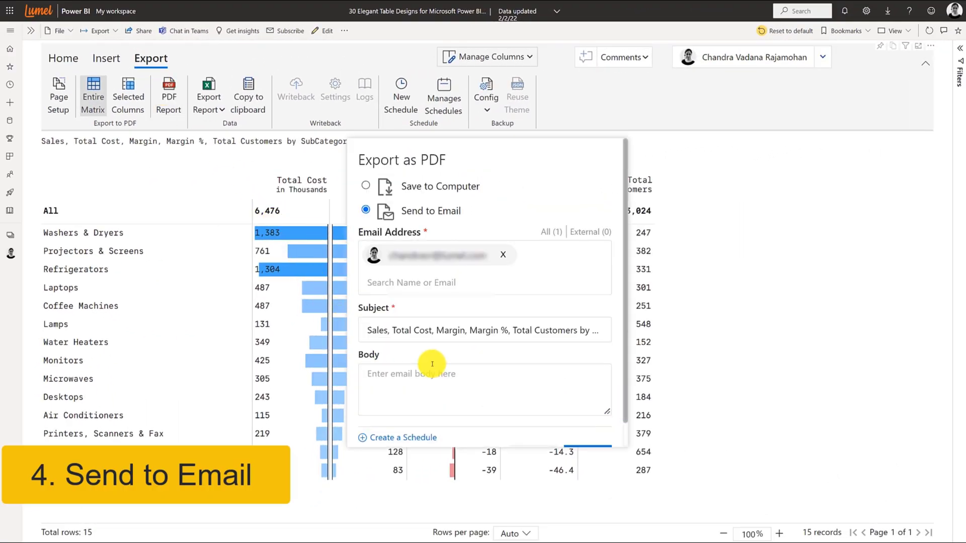
{"action": "type", "text": "PFA"}
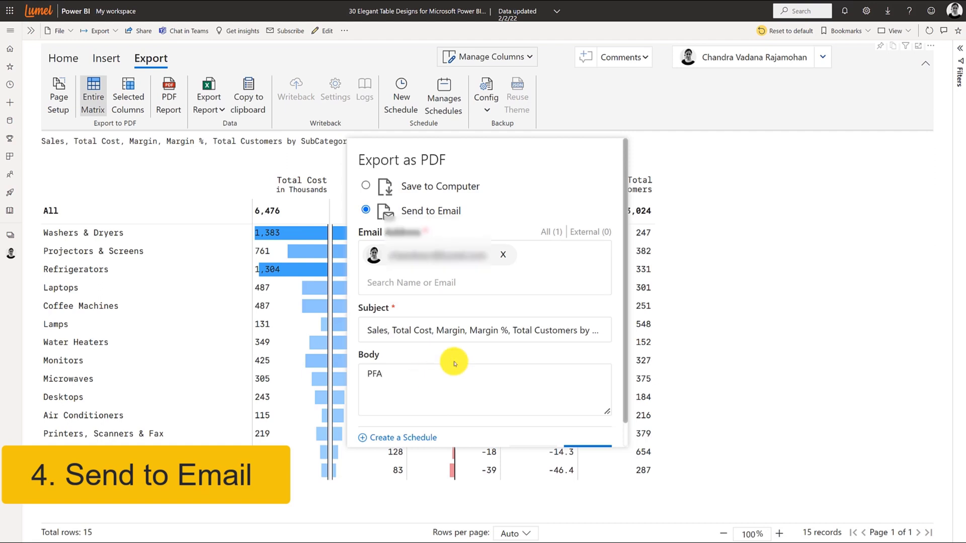
{"action": "left_click", "coordinate": [582, 429]}
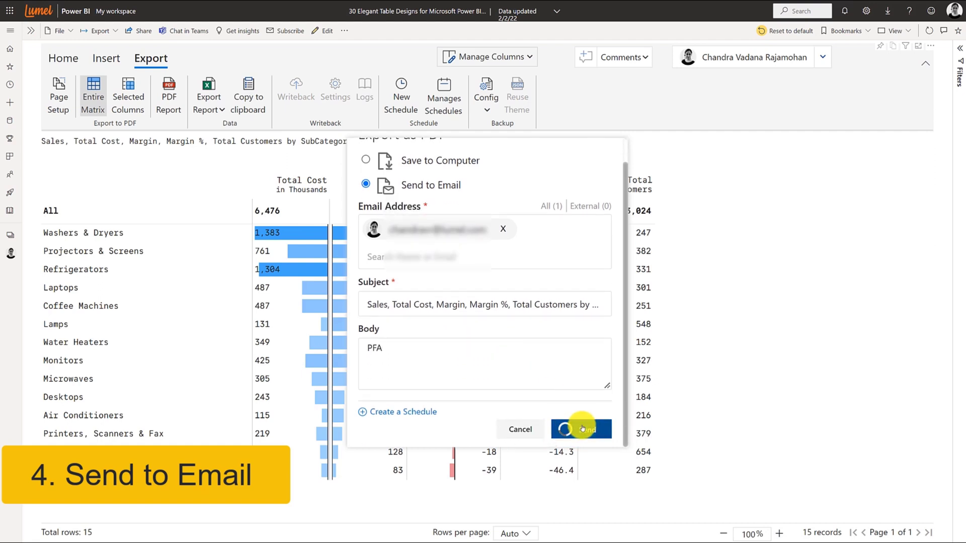
{"action": "left_click", "coordinate": [585, 430]}
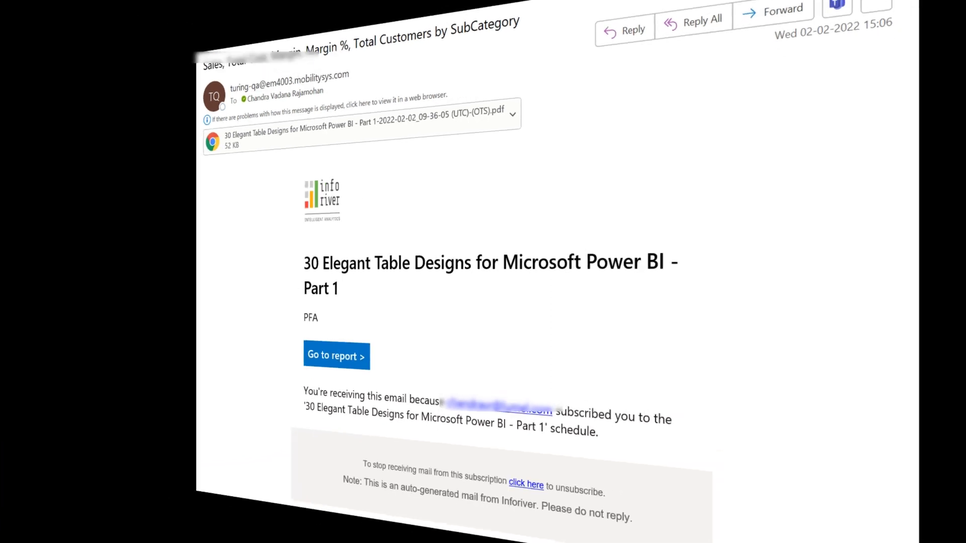
Export the forecast-versus-actuals matrix to Excel and open the exported file
{"action": "left_click", "coordinate": [336, 356]}
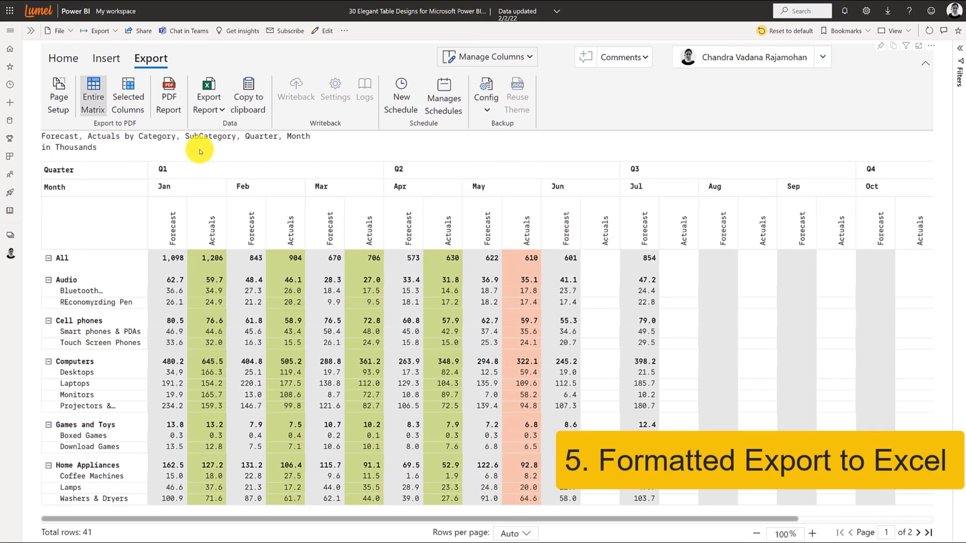
{"action": "left_click", "coordinate": [208, 98]}
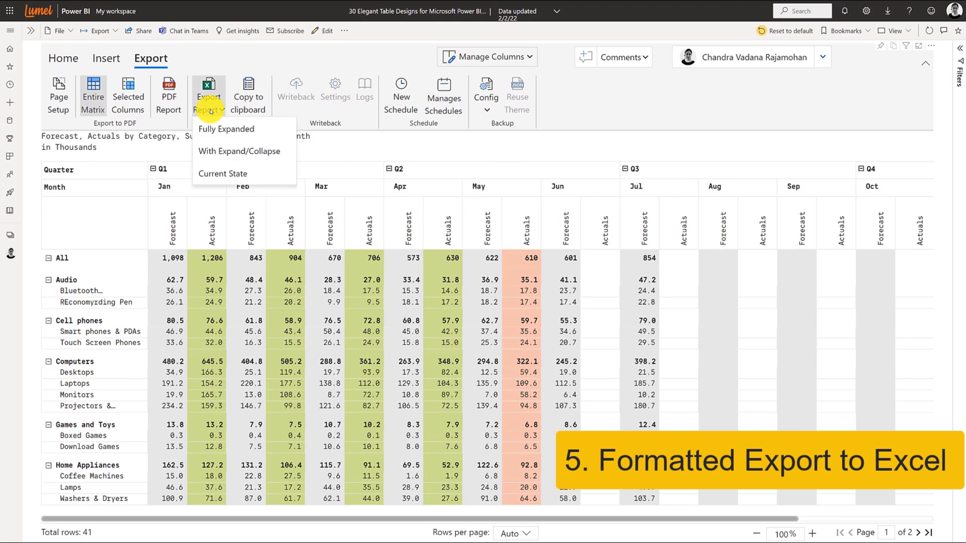
{"action": "left_click", "coordinate": [226, 129]}
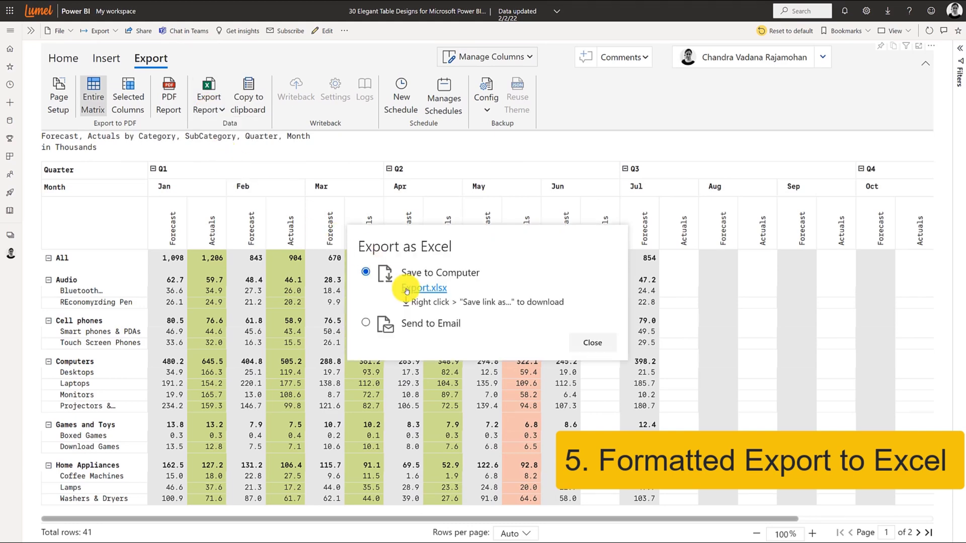
{"action": "left_click", "coordinate": [424, 288]}
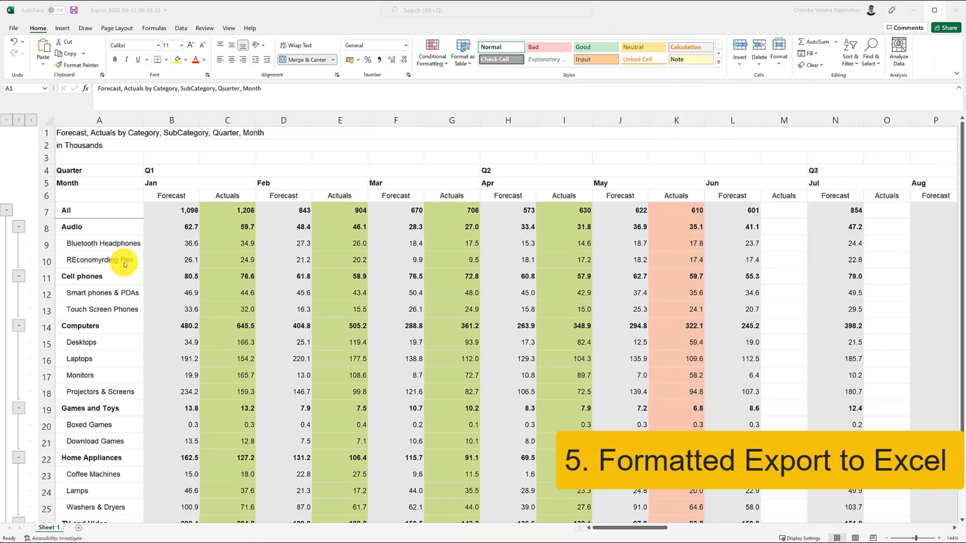
{"action": "mouse_move", "coordinate": [41, 284]}
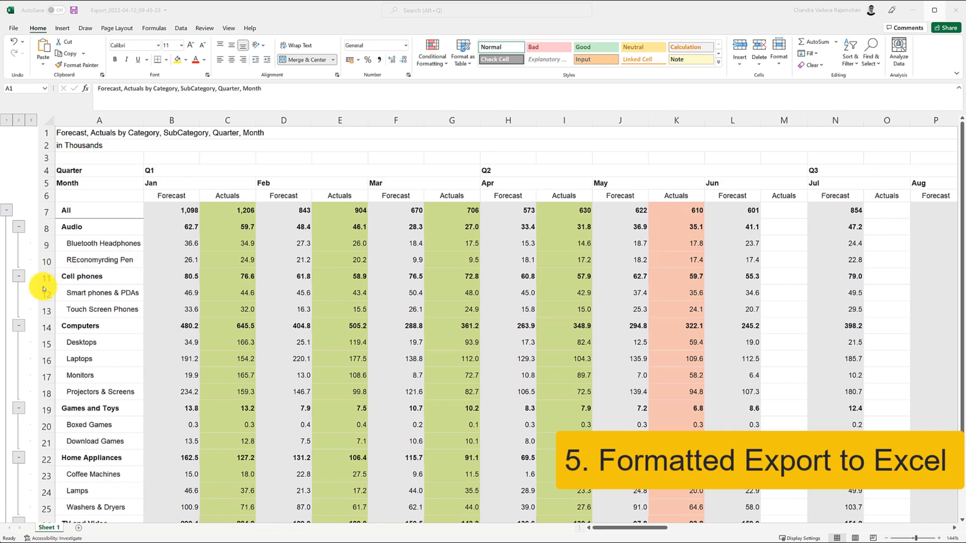
Toggle the Cell phones row group in Export.xlsx, then open and scroll Export.pdf
{"action": "left_click", "coordinate": [19, 276]}
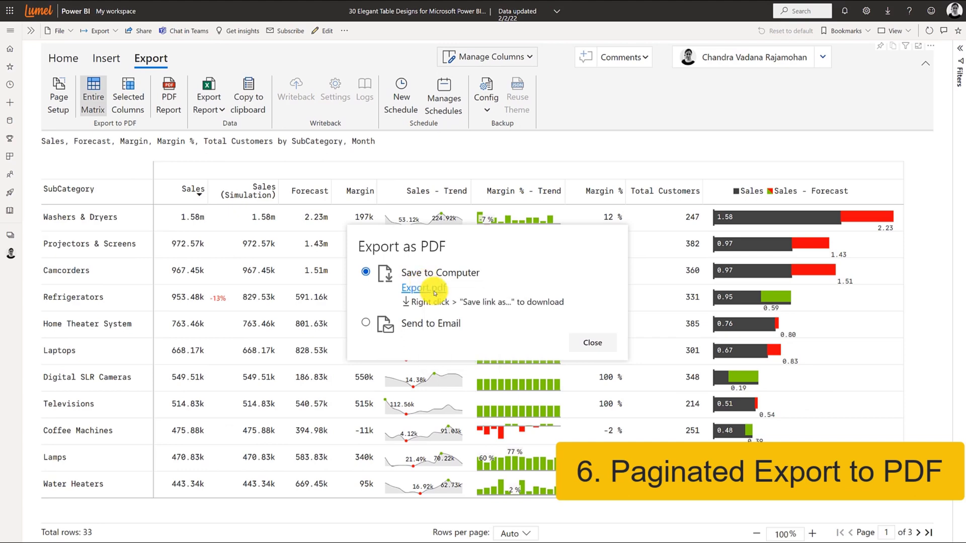
{"action": "left_click", "coordinate": [420, 289]}
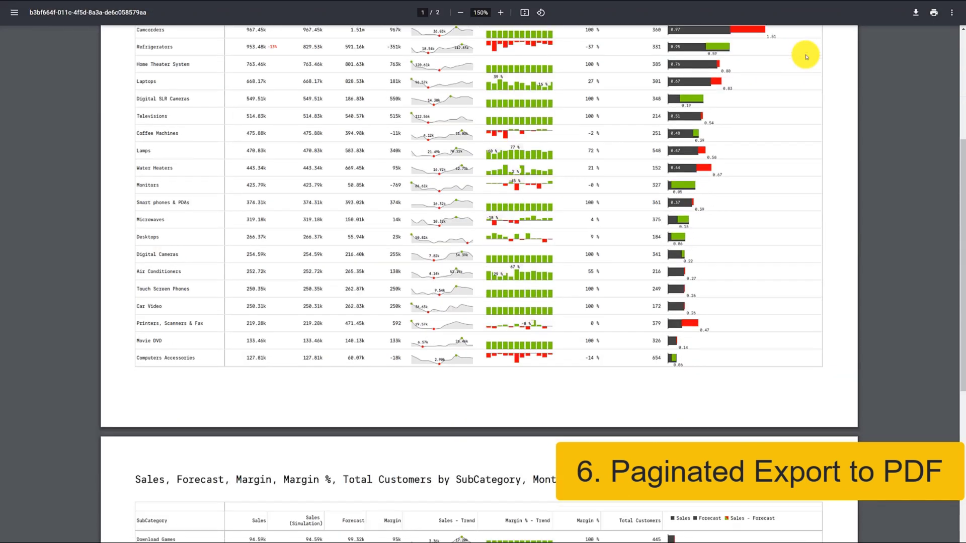
{"action": "scroll", "scroll_direction": "down", "scroll_amount": 3}
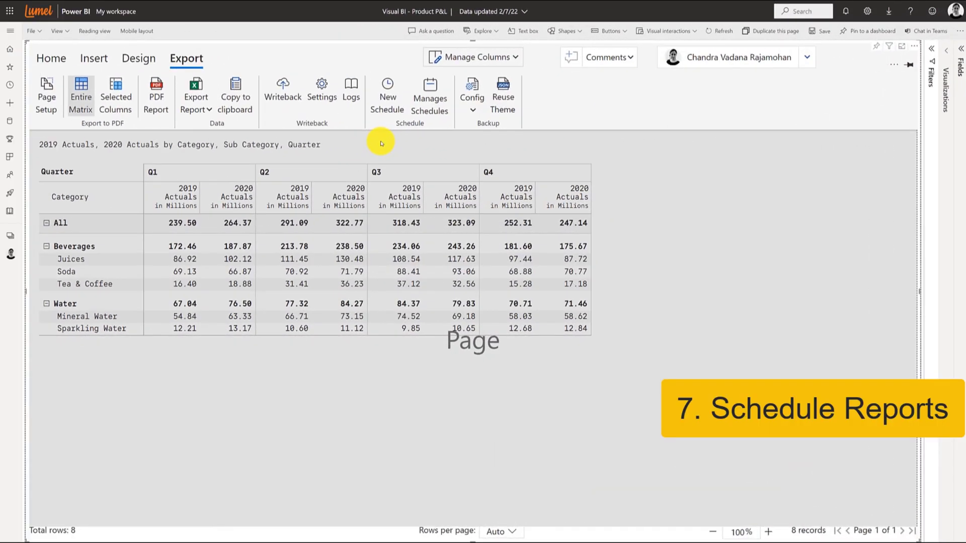
Create a daily Product P&L Page 8 email schedule for recipient 'chand', review and save it
{"action": "left_click", "coordinate": [386, 92]}
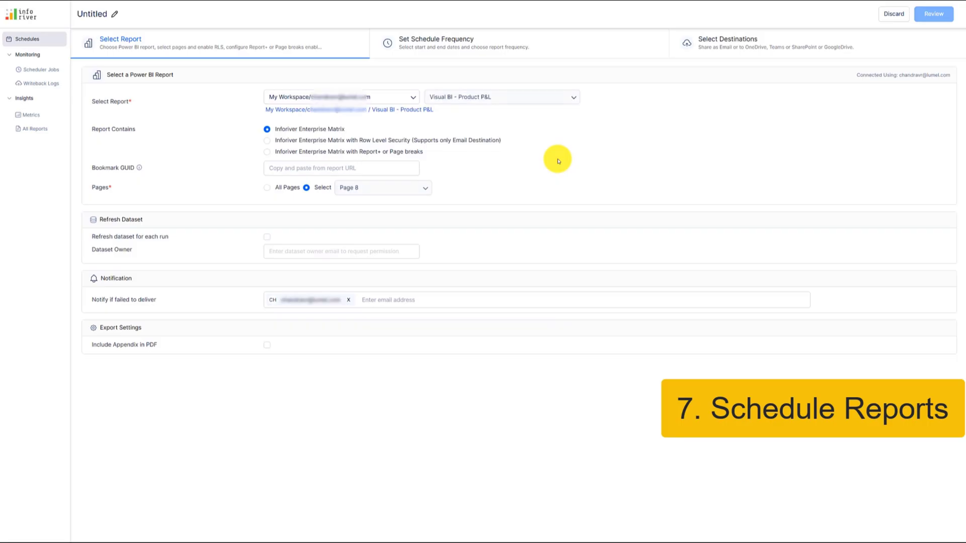
{"action": "mouse_move", "coordinate": [552, 96]}
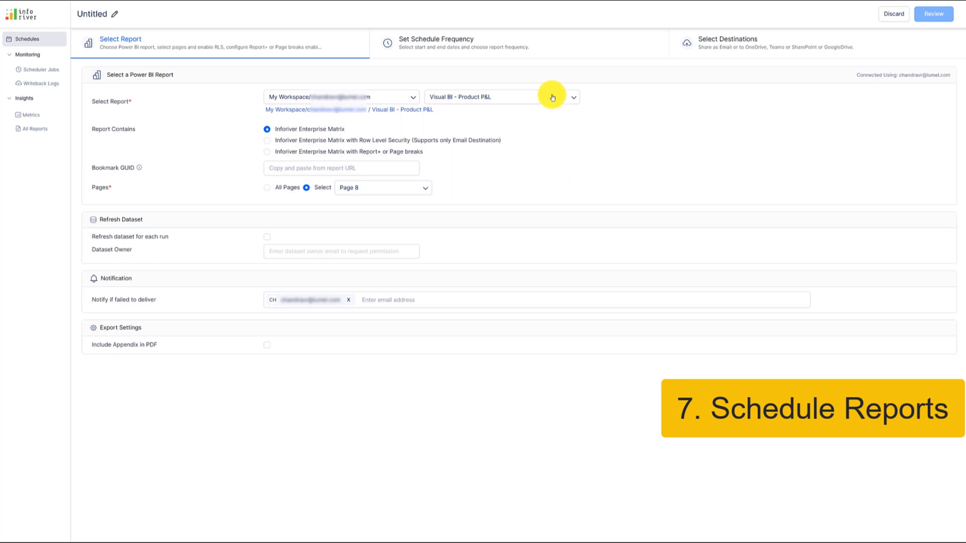
{"action": "left_click", "coordinate": [436, 40]}
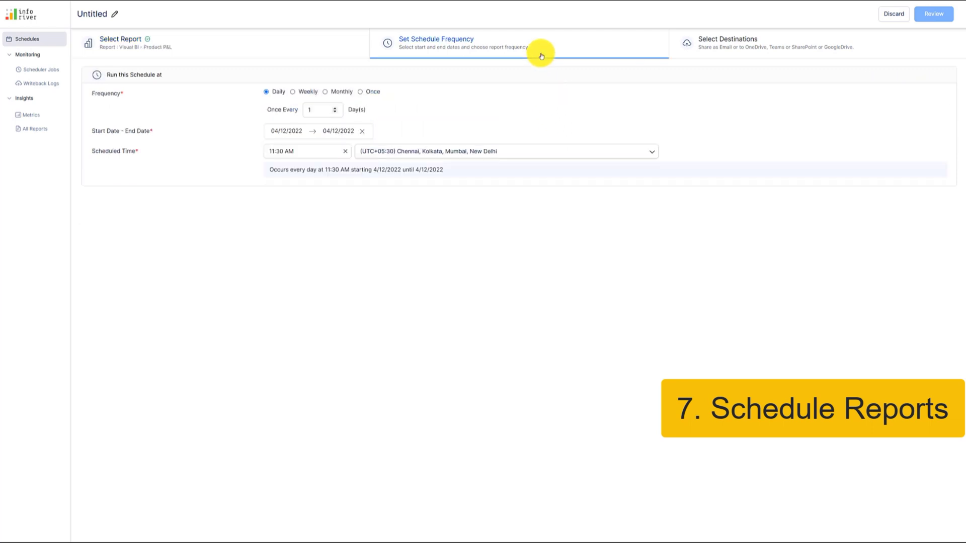
{"action": "left_click", "coordinate": [728, 40]}
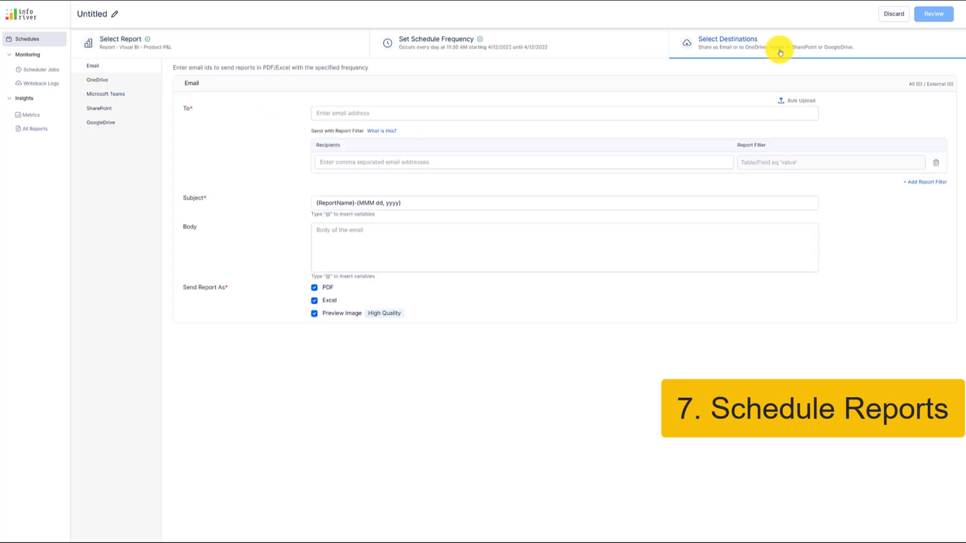
{"action": "type", "text": "chand"}
{"action": "type", "text": "PFA"}
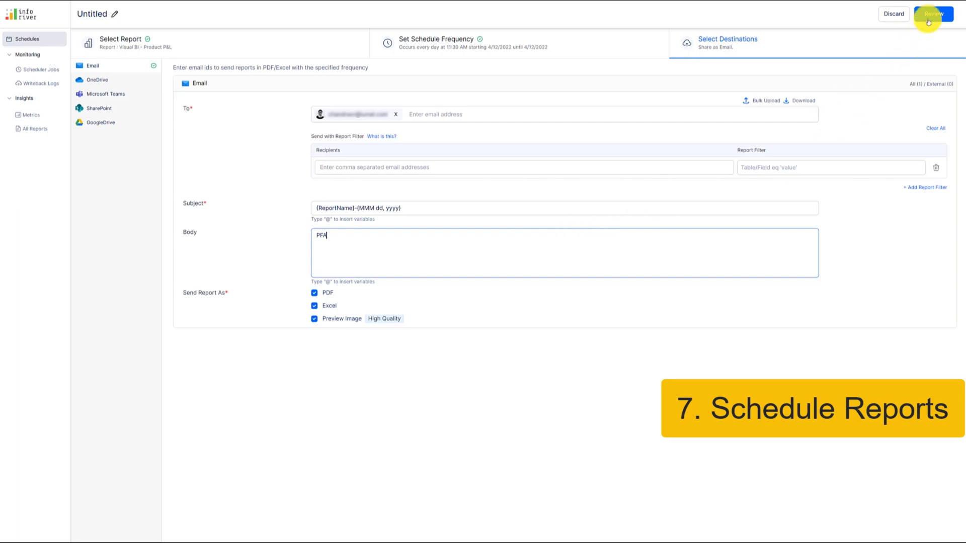
{"action": "left_click", "coordinate": [930, 14]}
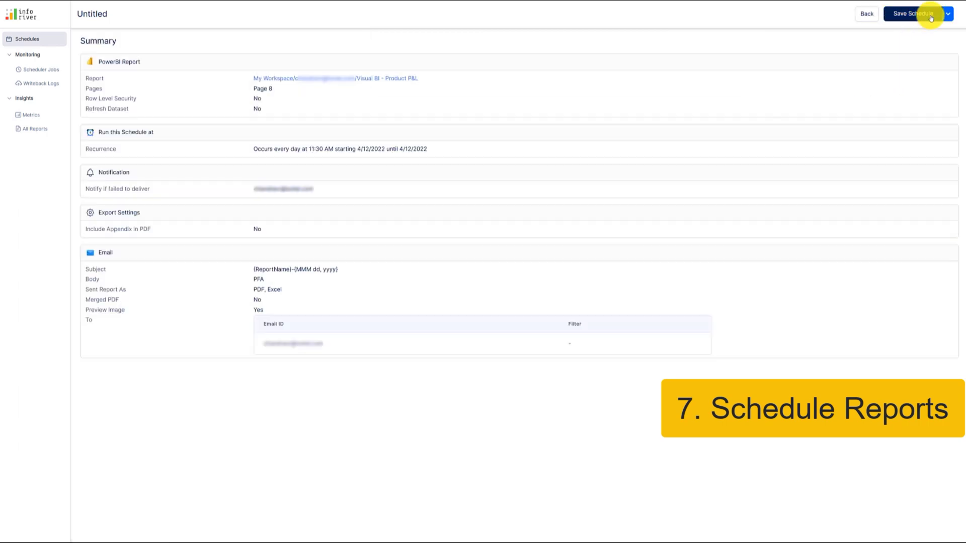
{"action": "left_click", "coordinate": [913, 13]}
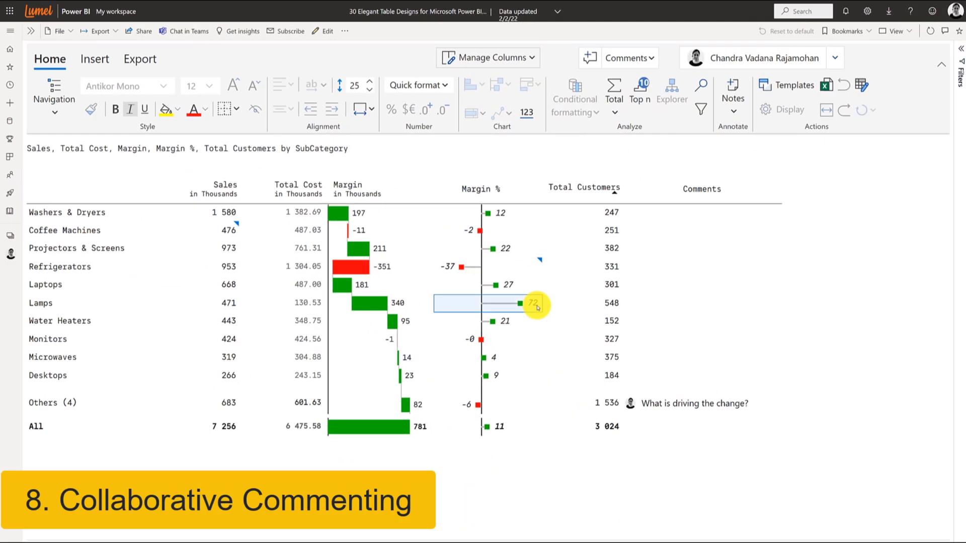
Post 'Well done team! FYI @' with a colleague mention on Lamps' Margin %
{"action": "left_click", "coordinate": [532, 304]}
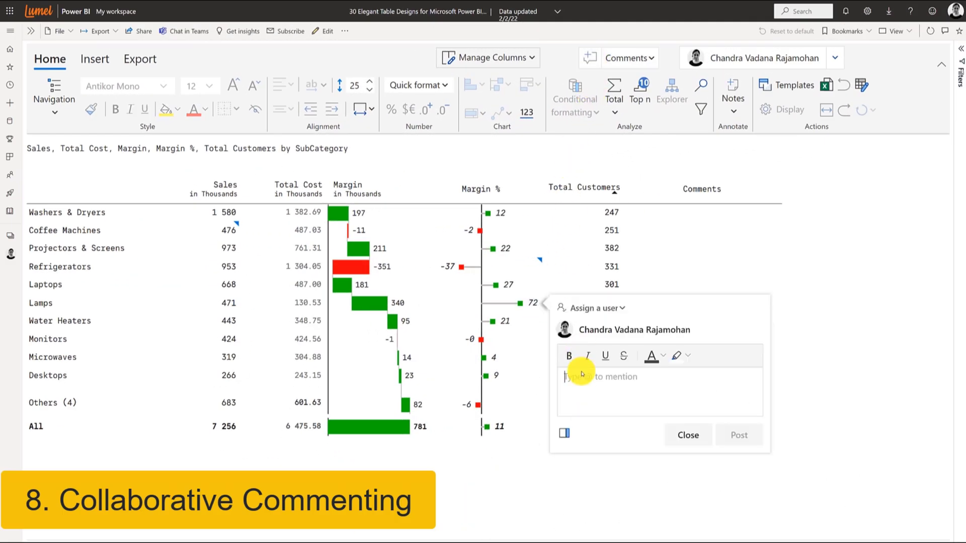
{"action": "type", "text": "Well done team! FYI @"}
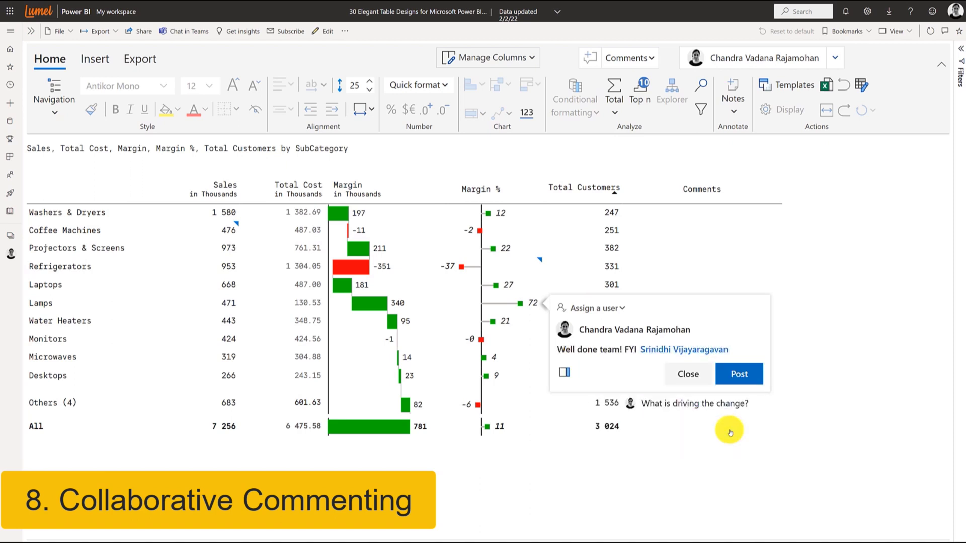
{"action": "left_click", "coordinate": [739, 373]}
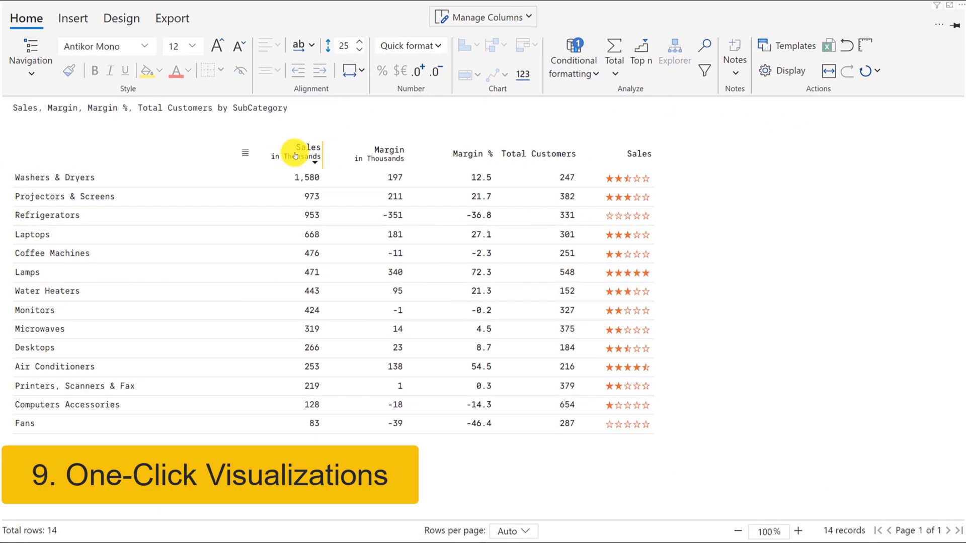
Chart Sales as bars, Margin as red-green variance bars, and January values as variance columns
{"action": "left_click", "coordinate": [298, 154]}
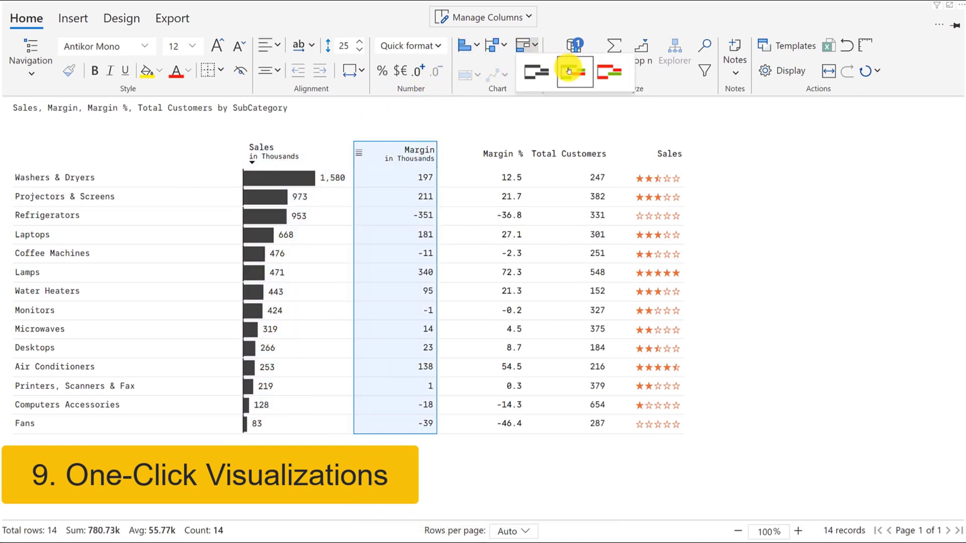
{"action": "left_click", "coordinate": [574, 71]}
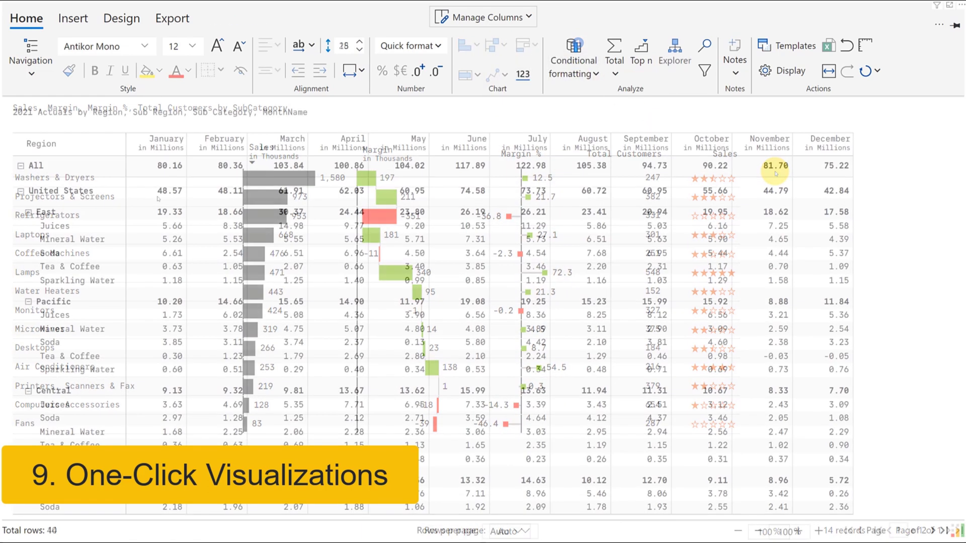
{"action": "left_click", "coordinate": [166, 144]}
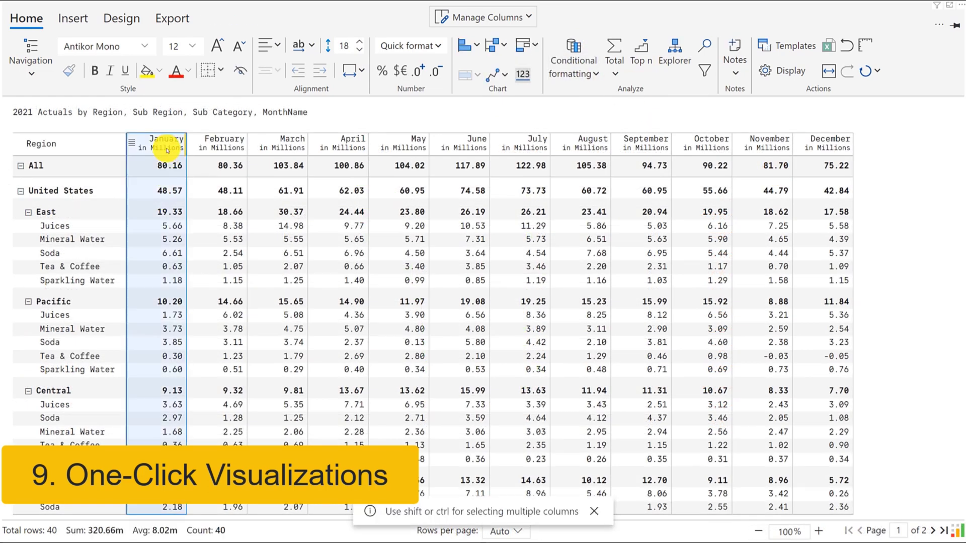
{"action": "left_click", "coordinate": [503, 74]}
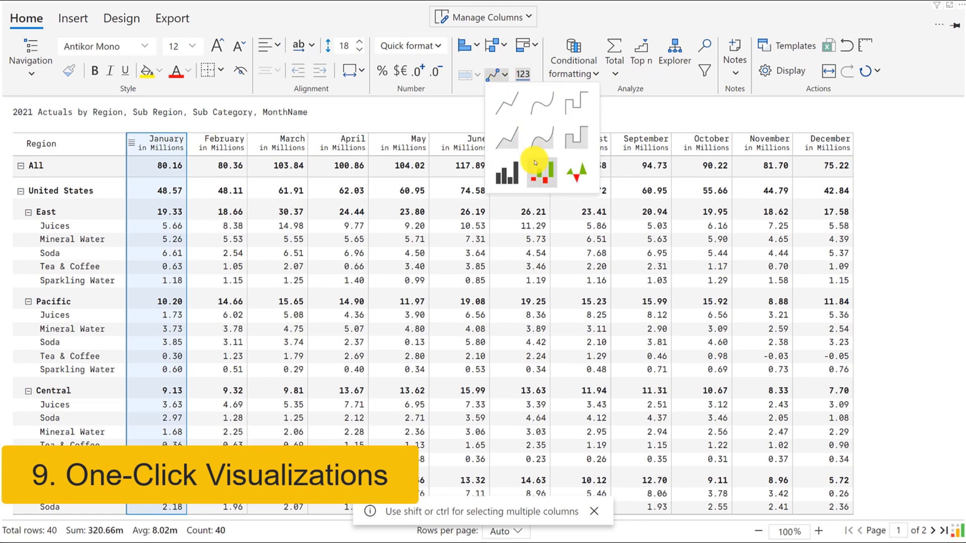
{"action": "left_click", "coordinate": [506, 174]}
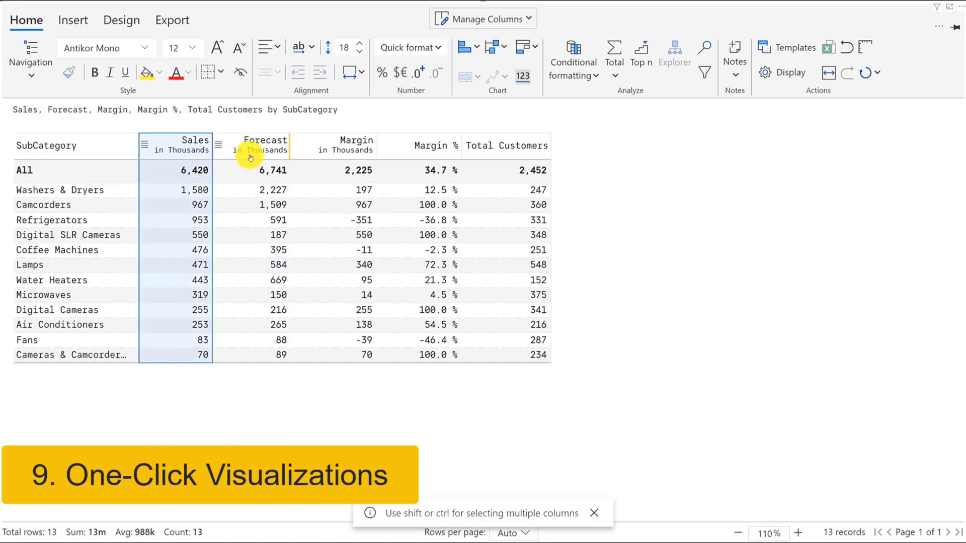
Add Forecast beside Sales for the variance bar chart and review its options
{"action": "left_click", "coordinate": [467, 73]}
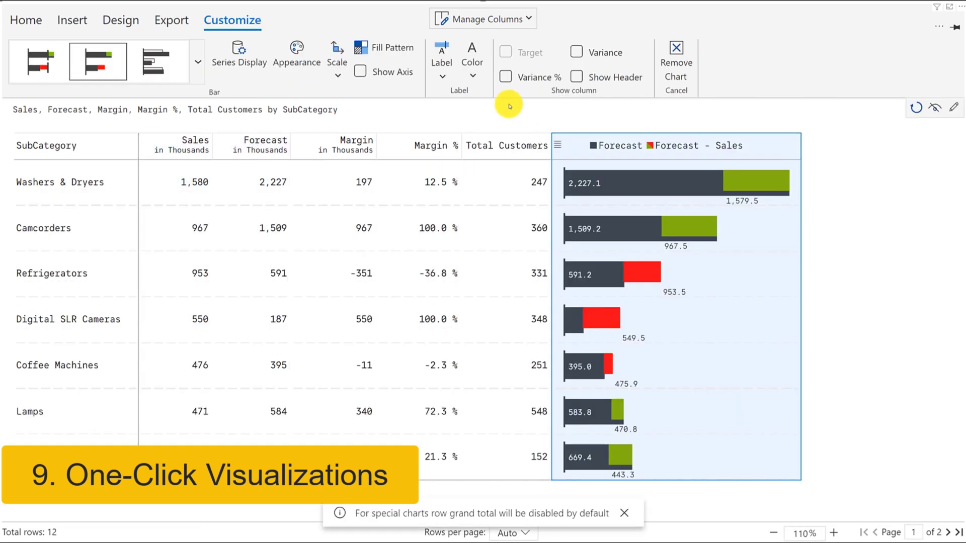
{"action": "left_click", "coordinate": [154, 60]}
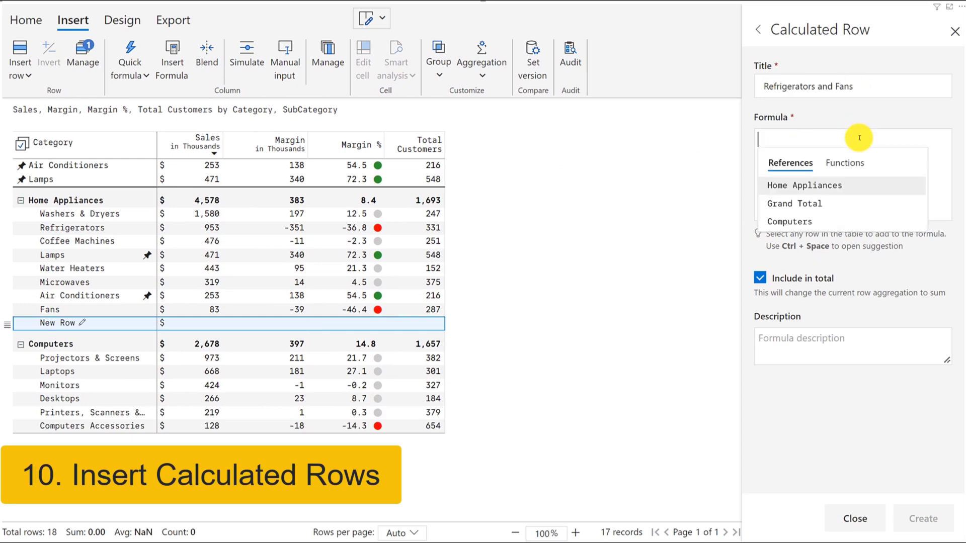
Create the Refrigerators and Fans calculated row as [Refrigerators]+[Fans], then select it
{"action": "left_click", "coordinate": [72, 227]}
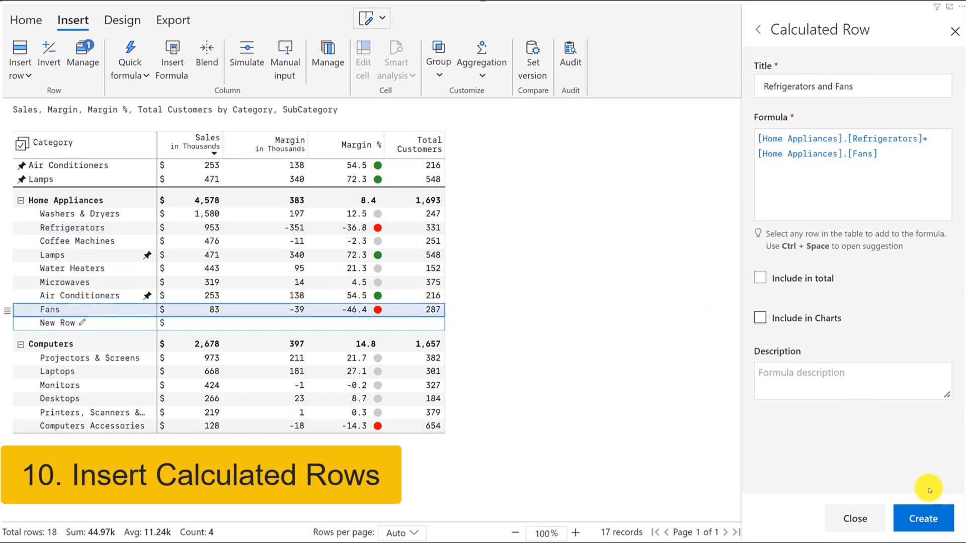
{"action": "left_click", "coordinate": [921, 519]}
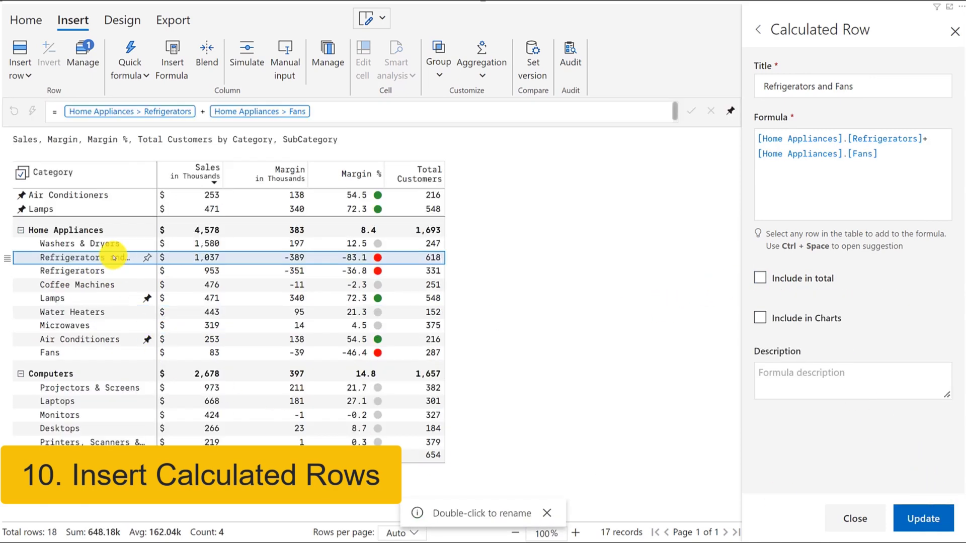
{"action": "left_click", "coordinate": [191, 272]}
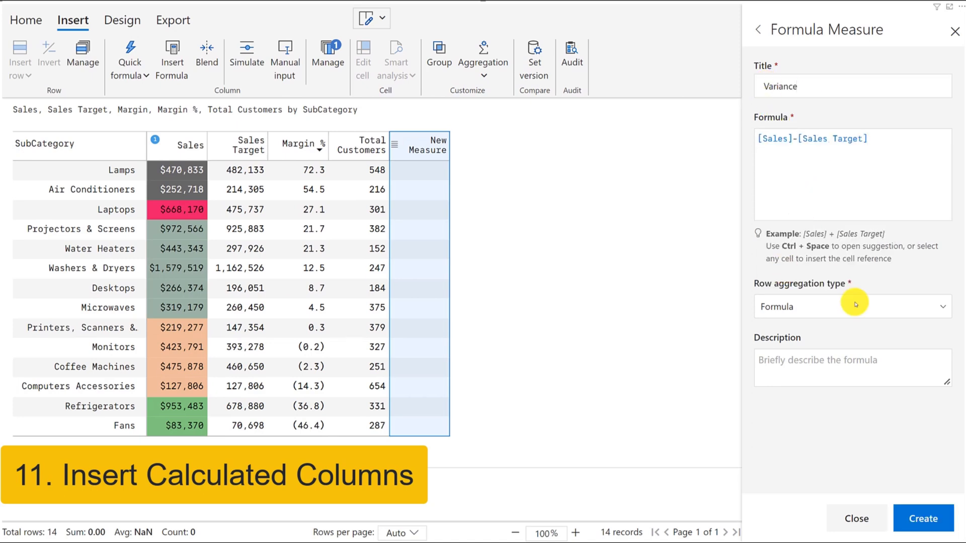
Create the Variance column as [Sales]-[Sales Target], then apply a quick formula to Sales
{"action": "left_click", "coordinate": [922, 518]}
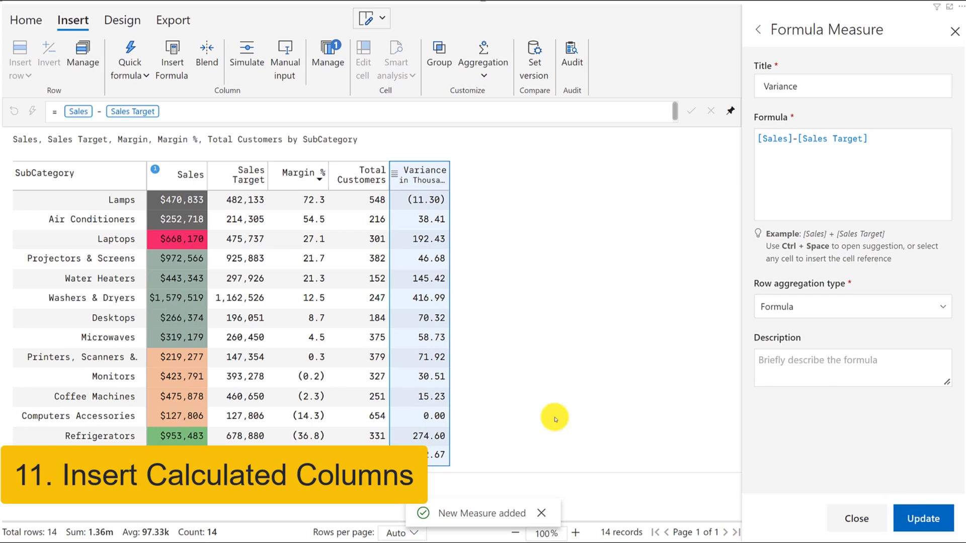
{"action": "left_click", "coordinate": [181, 173]}
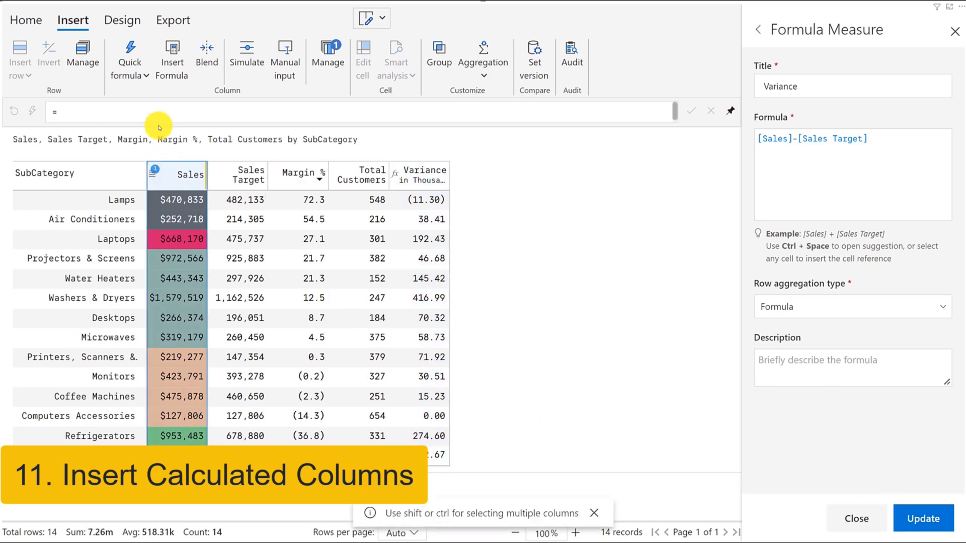
{"action": "left_click", "coordinate": [130, 60]}
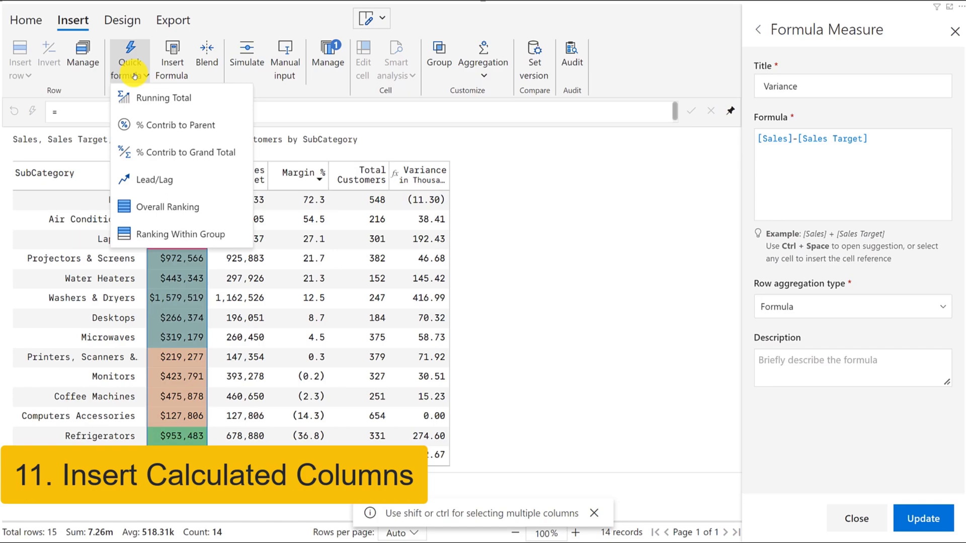
{"action": "left_click", "coordinate": [175, 125]}
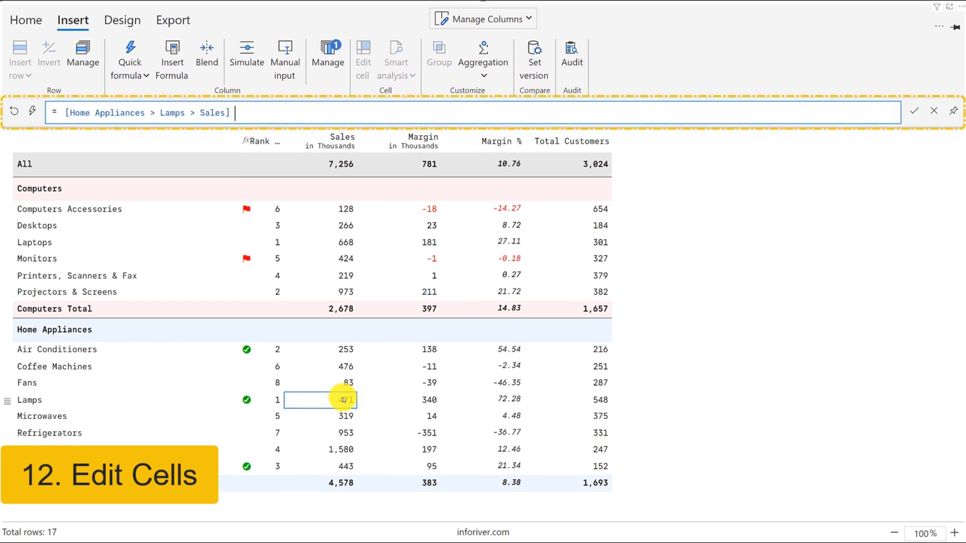
Edit the Lamps sales value, then enter [Computers > Monitors > Sales] *1 in the Monitors cell
{"action": "left_click", "coordinate": [345, 366]}
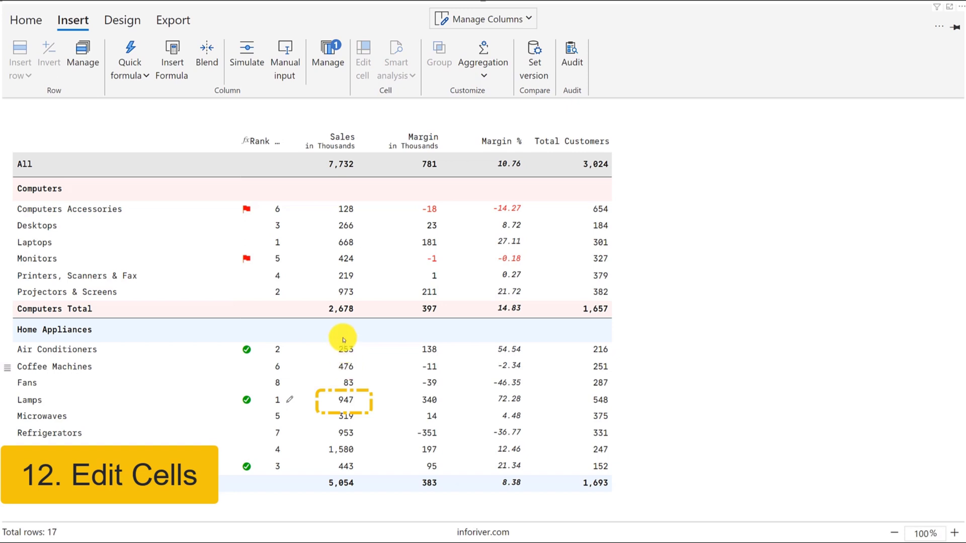
{"action": "double_click", "coordinate": [344, 259]}
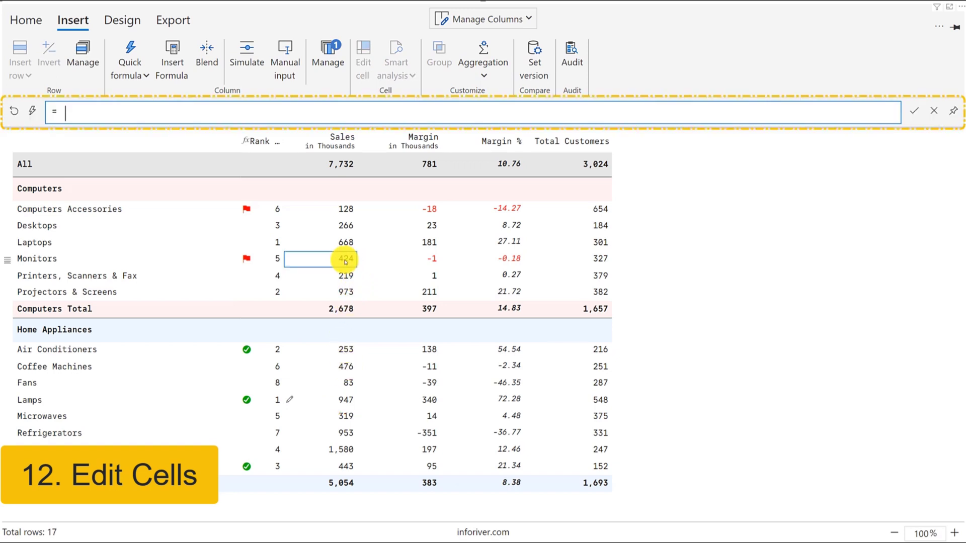
{"action": "type", "text": "[Computers > Monitors > Sales] *1"}
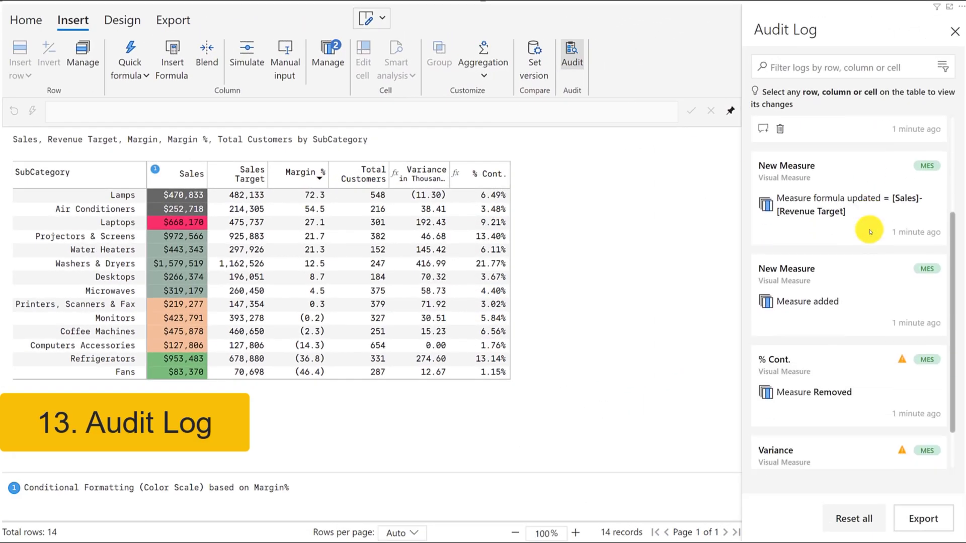
Scroll through the Audit Log of measure additions, removals and formula updates
{"action": "scroll", "scroll_direction": "down", "scroll_amount": 3}
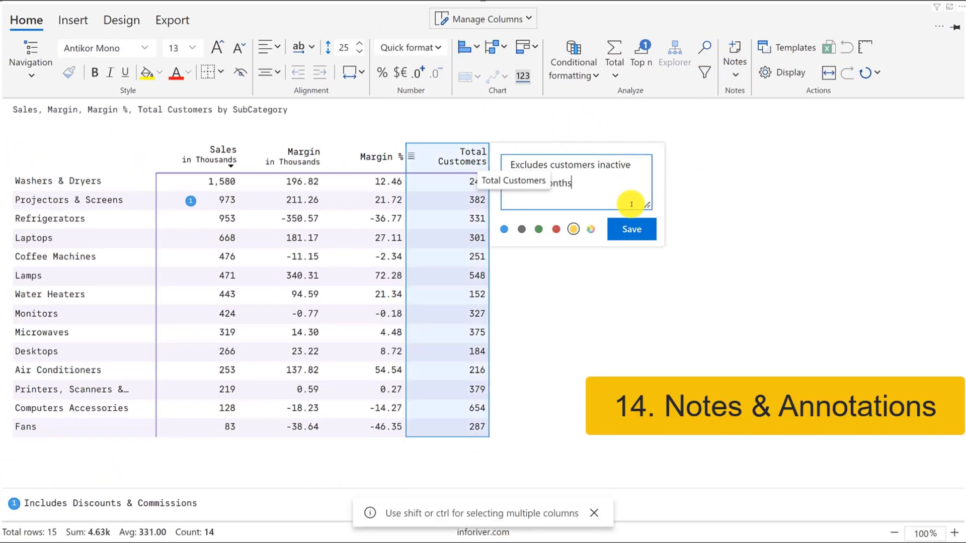
Save the 18-month customer-inactivity note and type 'Check' in the Notes column
{"action": "left_click", "coordinate": [631, 229]}
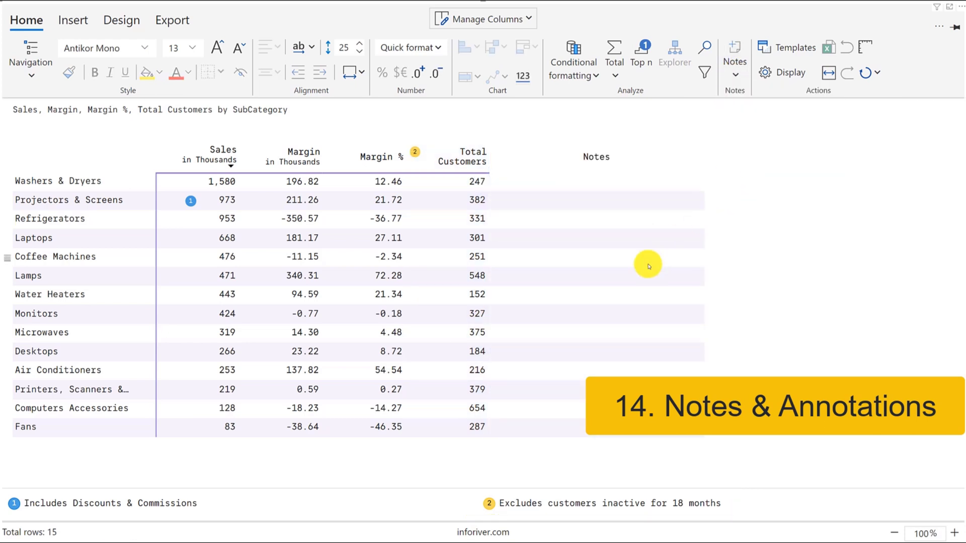
{"action": "type", "text": "Check"}
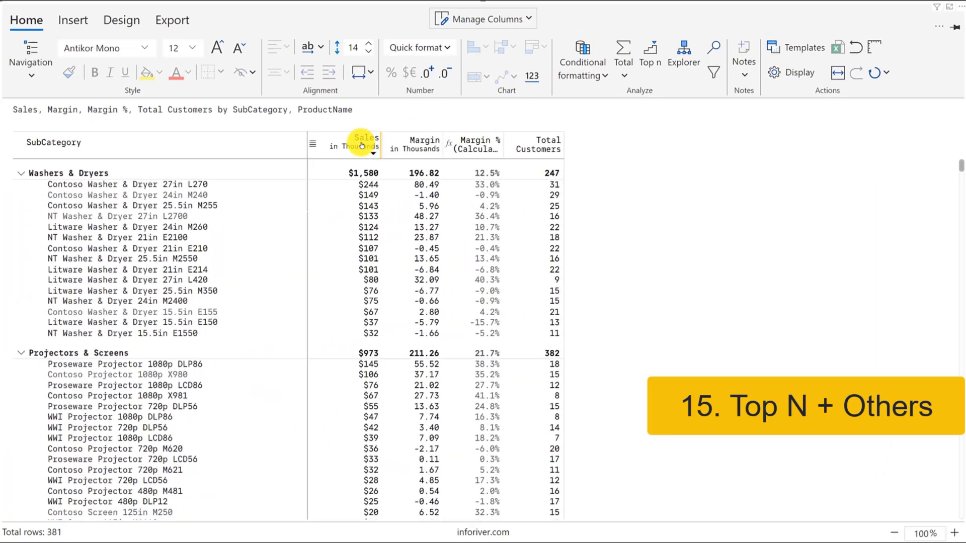
Rank products by Sales, keeping the top 3 and grouping the rest as Others
{"action": "left_click", "coordinate": [365, 143]}
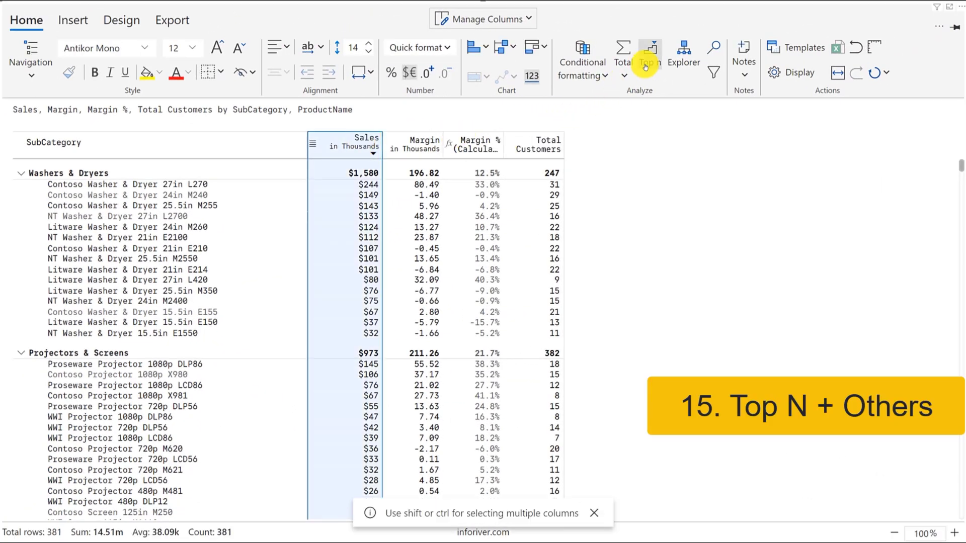
{"action": "left_click", "coordinate": [650, 49]}
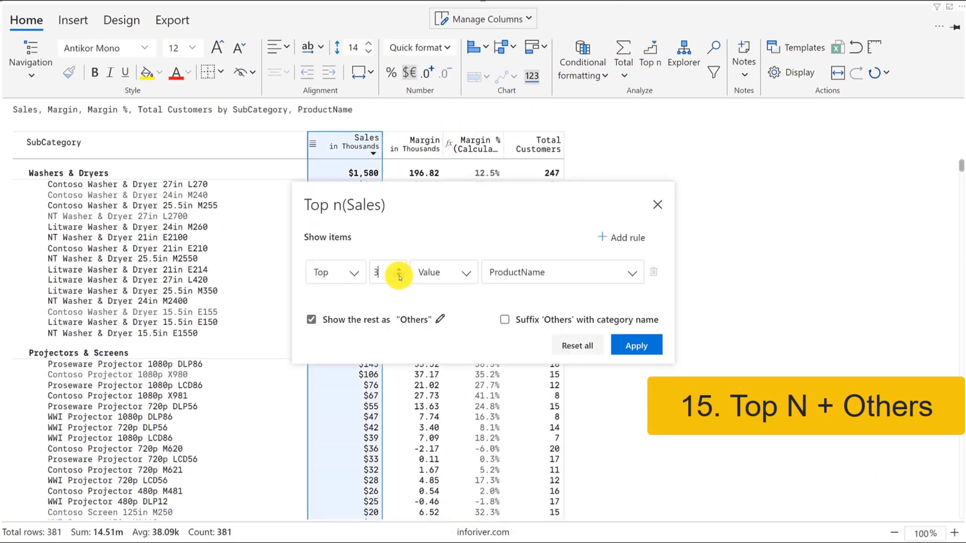
{"action": "left_click", "coordinate": [637, 345]}
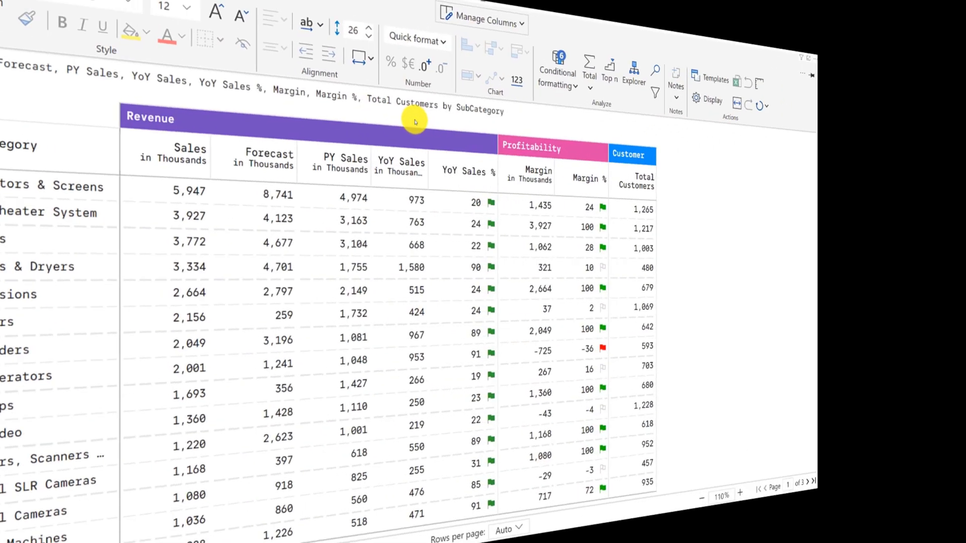
Switch the Quick format setting to Measure level
{"action": "left_click", "coordinate": [419, 47]}
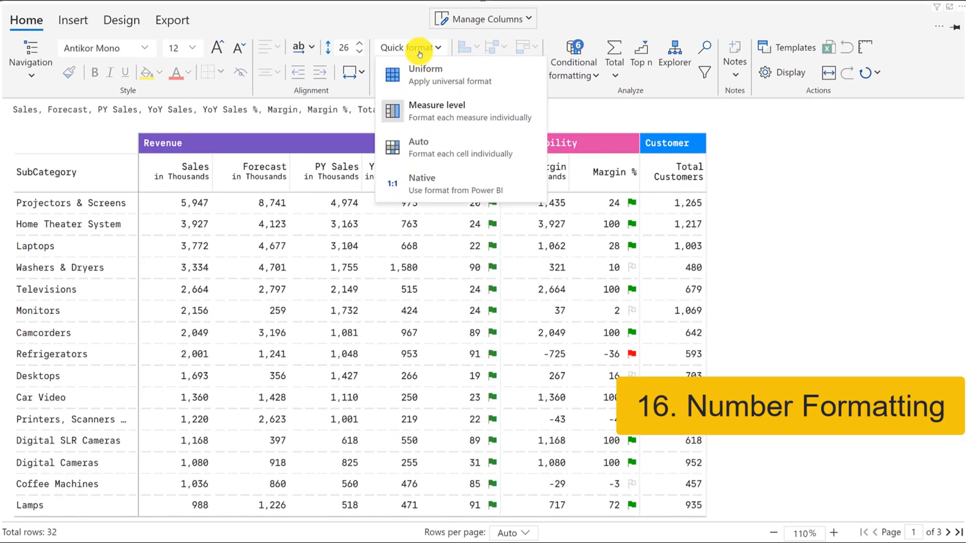
{"action": "mouse_move", "coordinate": [444, 112]}
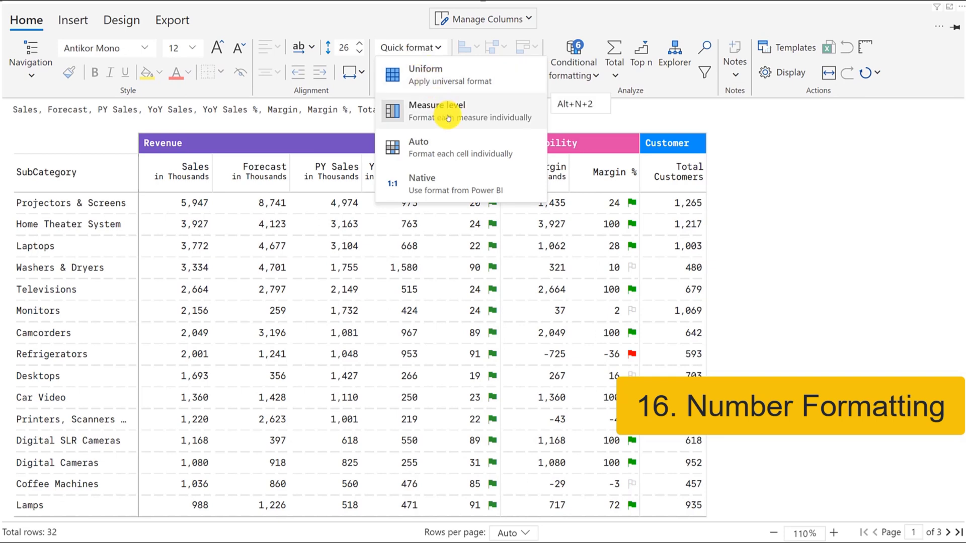
{"action": "left_click", "coordinate": [419, 147]}
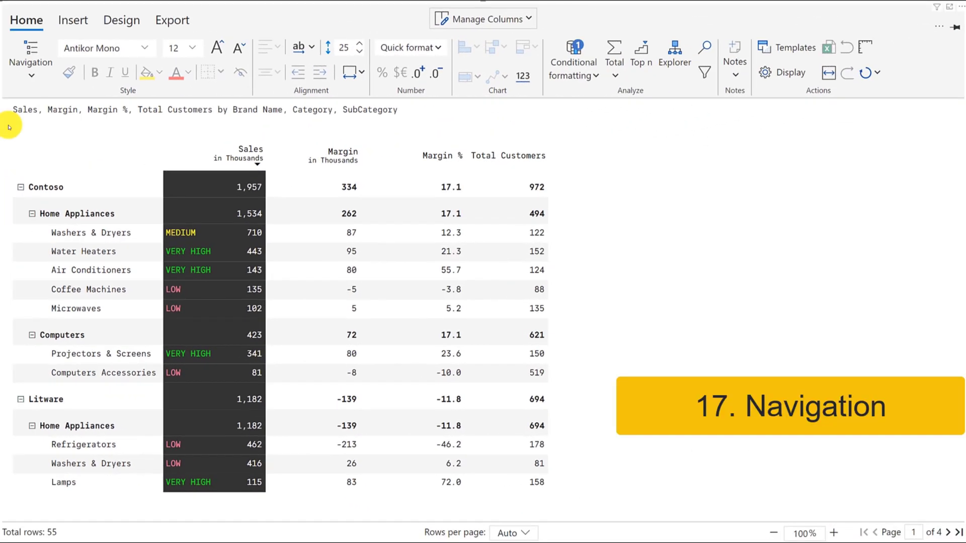
Use the Table navigation layout, collapse subcategories under each category, and reopen Navigation
{"action": "left_click", "coordinate": [31, 61]}
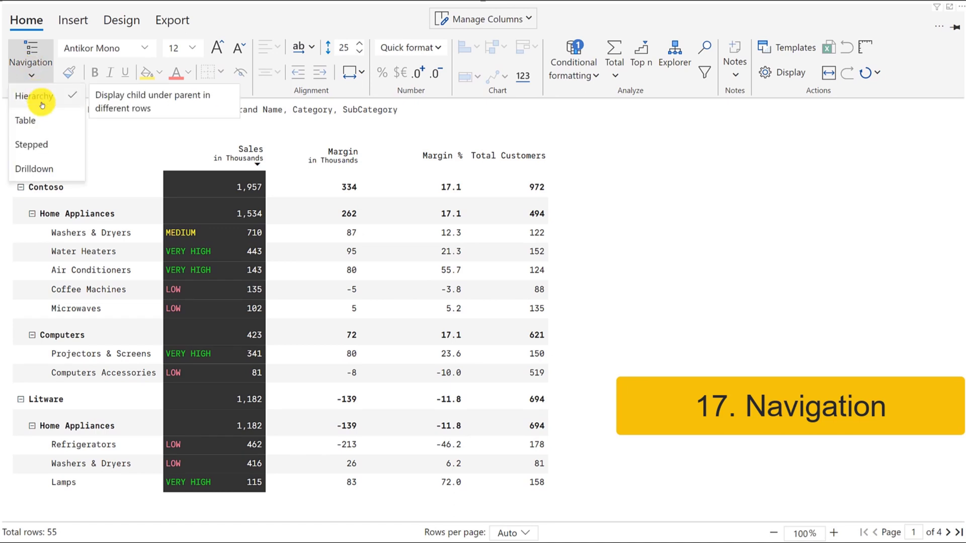
{"action": "mouse_move", "coordinate": [33, 120]}
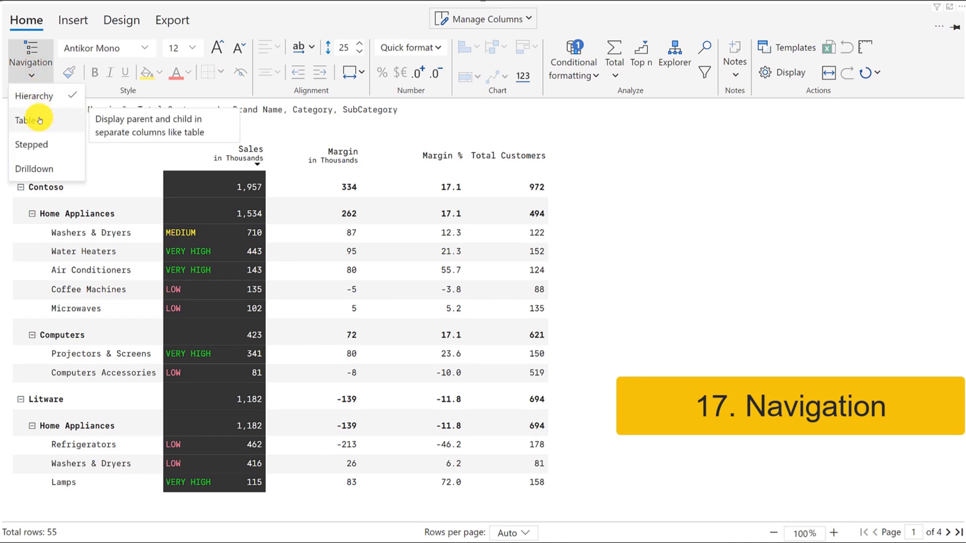
{"action": "left_click", "coordinate": [24, 120]}
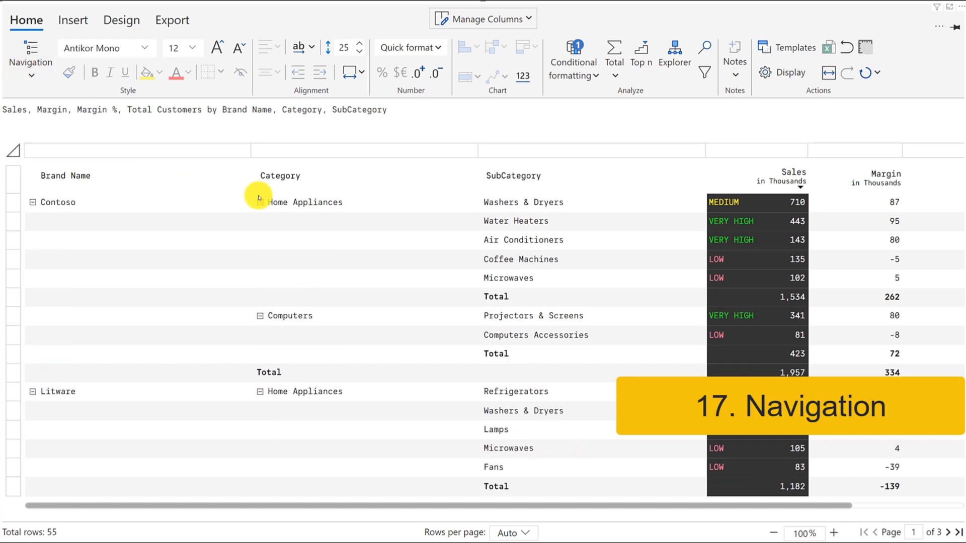
{"action": "left_click", "coordinate": [30, 48]}
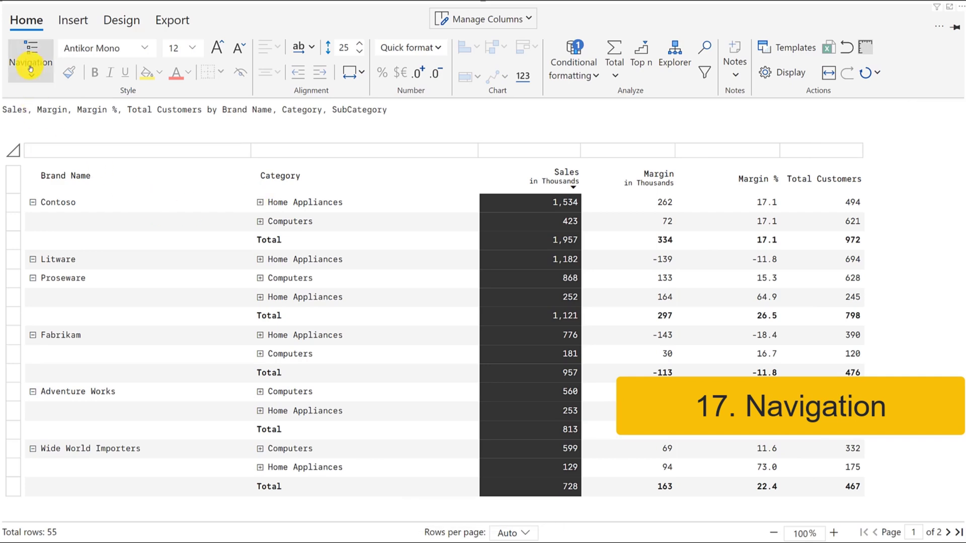
{"action": "left_click", "coordinate": [31, 54]}
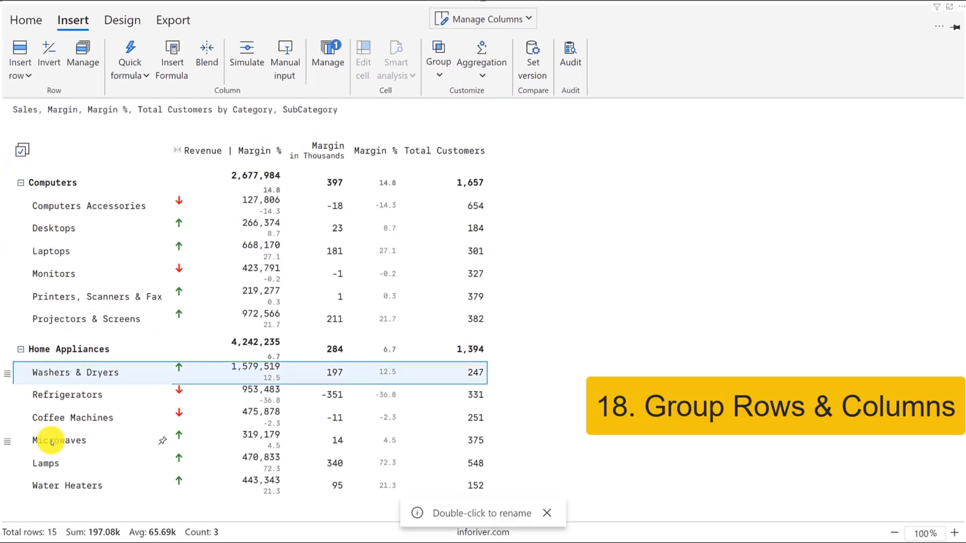
Add Microwaves to the Washers & Dryers row selection for grouping
{"action": "left_click", "coordinate": [437, 51]}
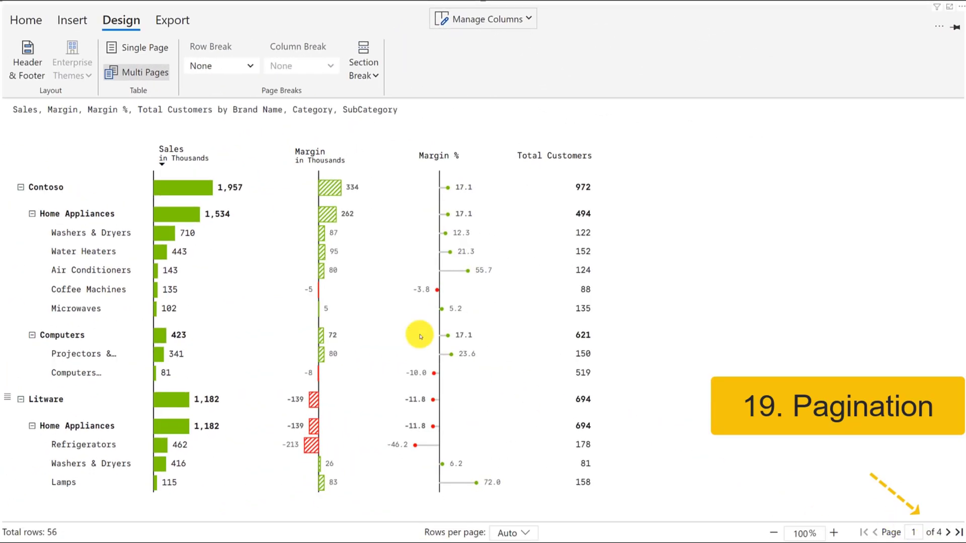
{"action": "mouse_move", "coordinate": [240, 95]}
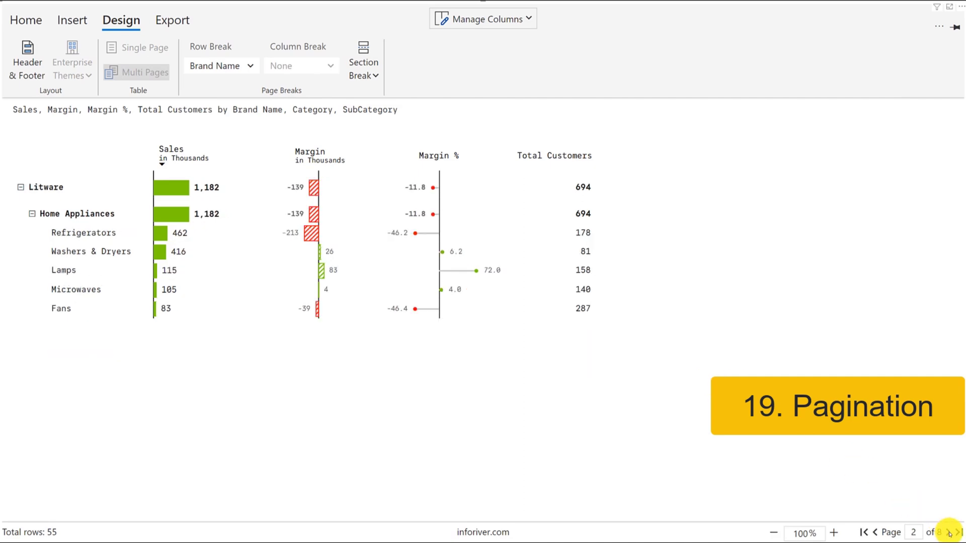
Move to the next report page, Litware's own brand page
{"action": "left_click", "coordinate": [363, 62]}
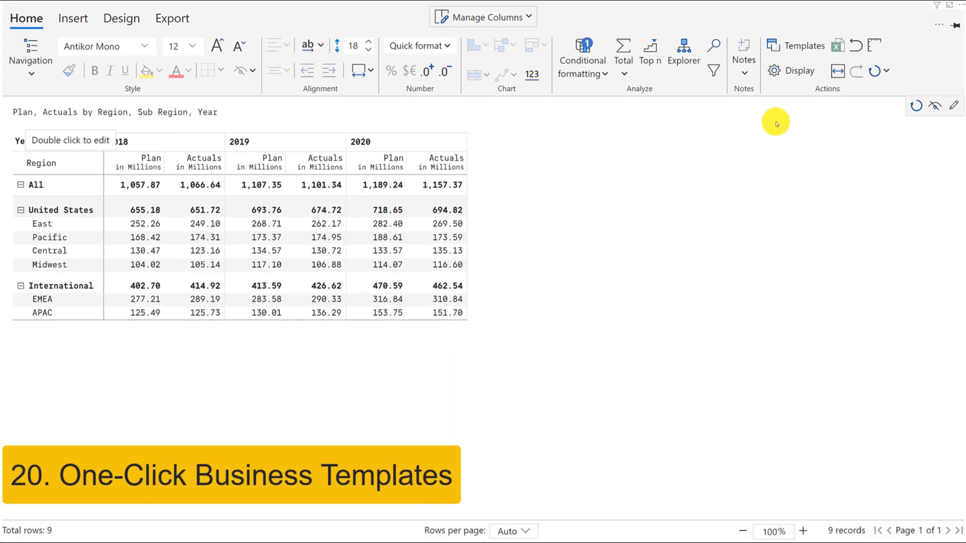
Apply the Performance template T05, showing PL and AC bars with red-green variance charts
{"action": "left_click", "coordinate": [800, 46]}
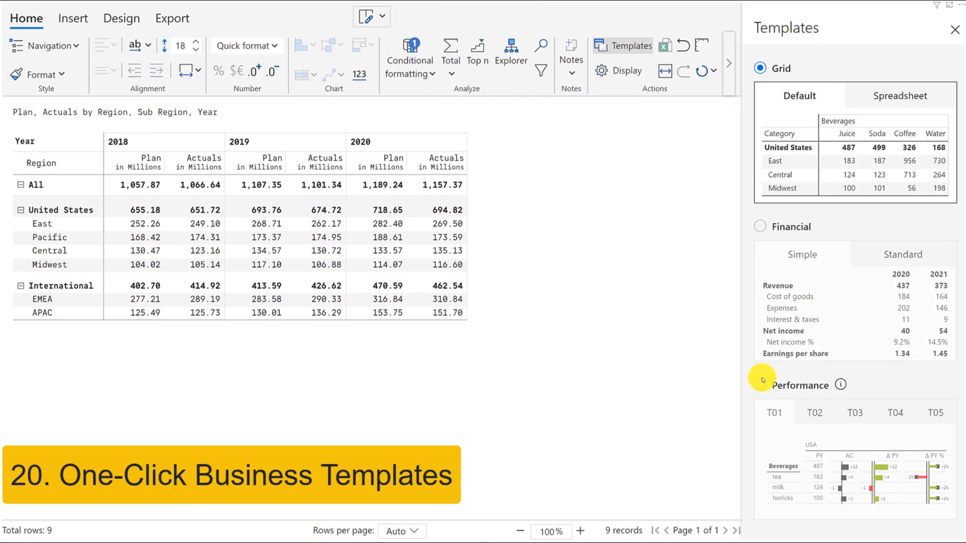
{"action": "left_click", "coordinate": [759, 382]}
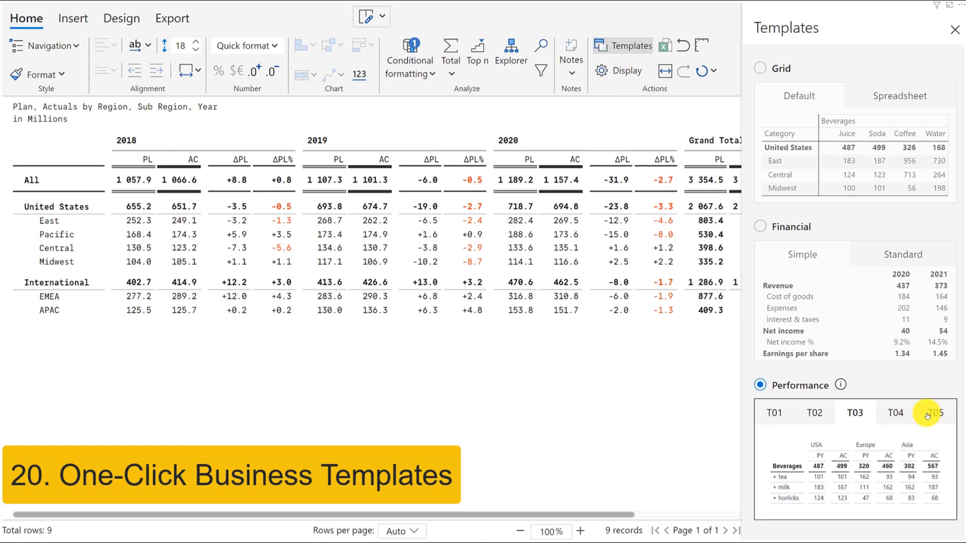
{"action": "left_click", "coordinate": [935, 413]}
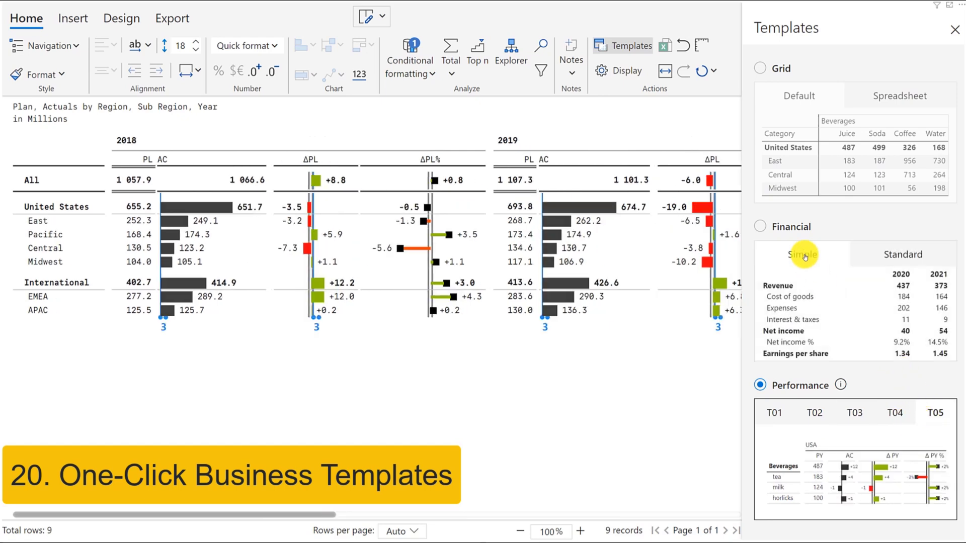